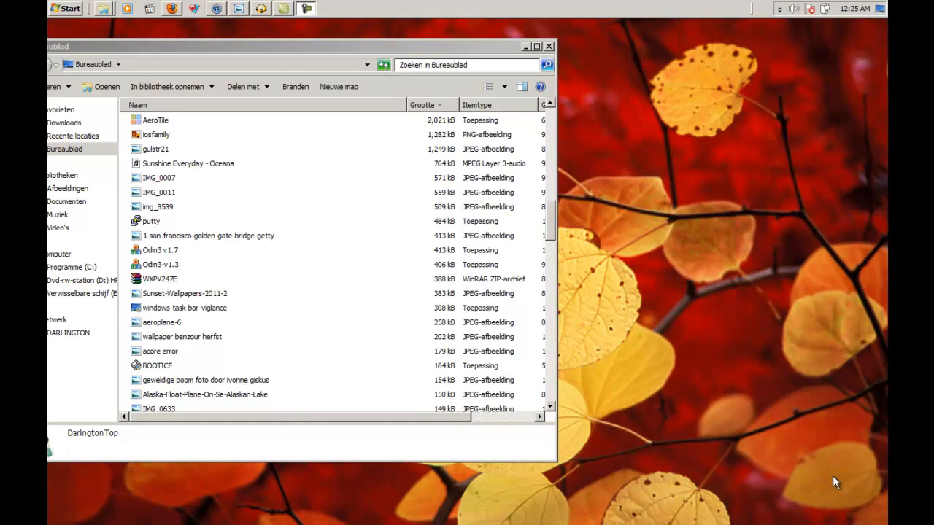
mouse_move(840, 467)
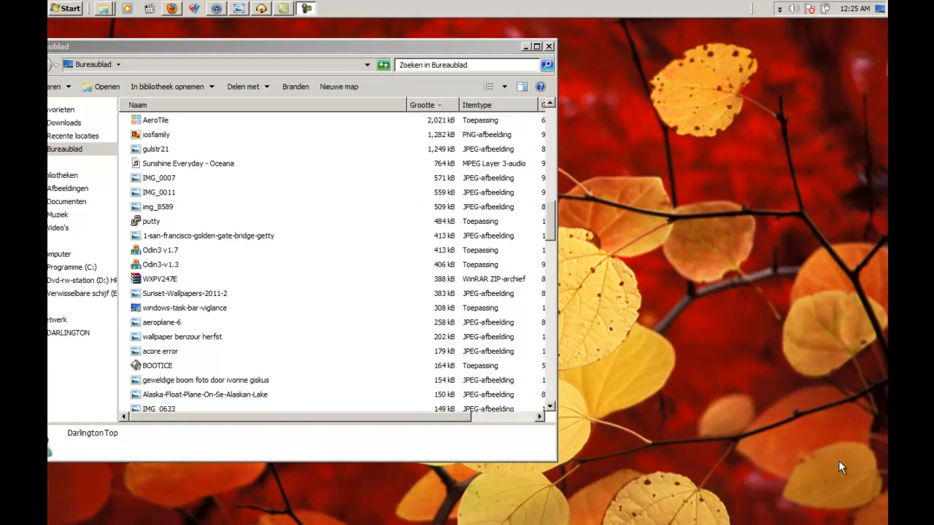
mouse_move(727, 363)
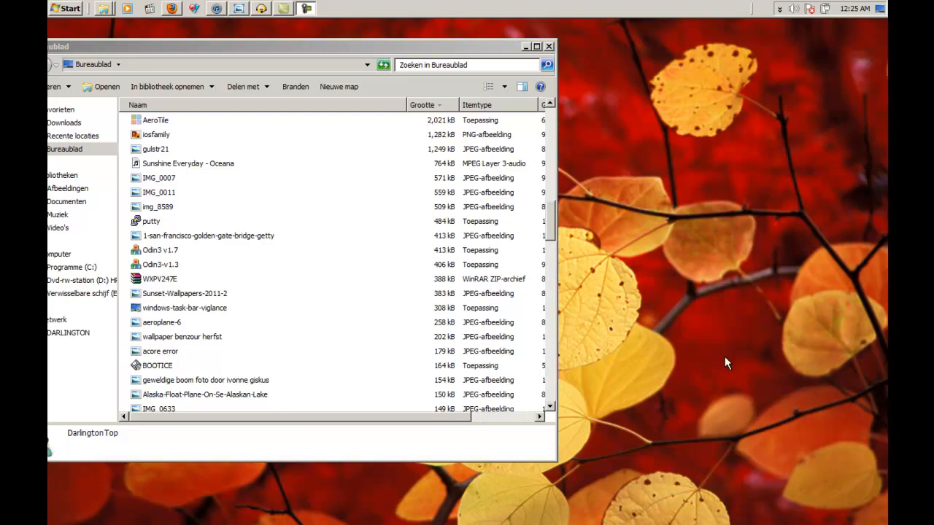
mouse_move(203, 35)
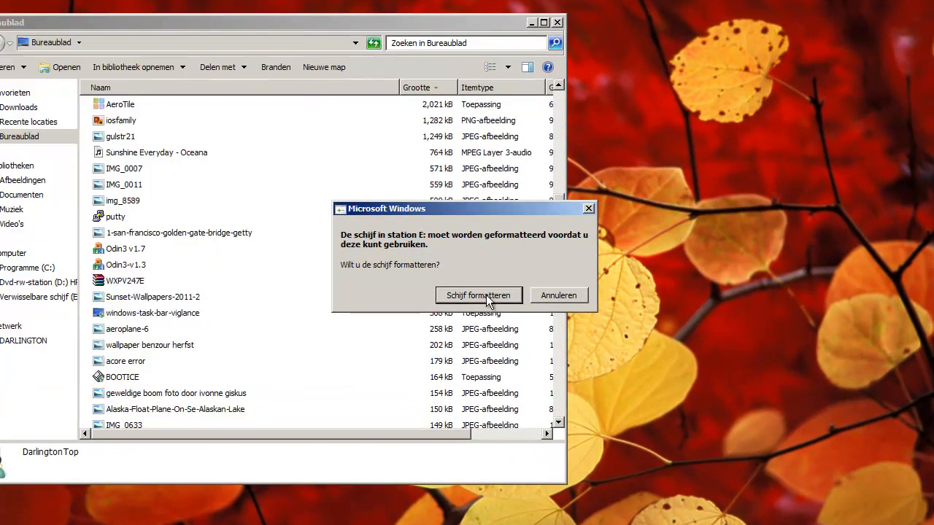
- Try formatting removable drive E:, then dismiss the 'cannot format E' failure message
left_click(558, 295)
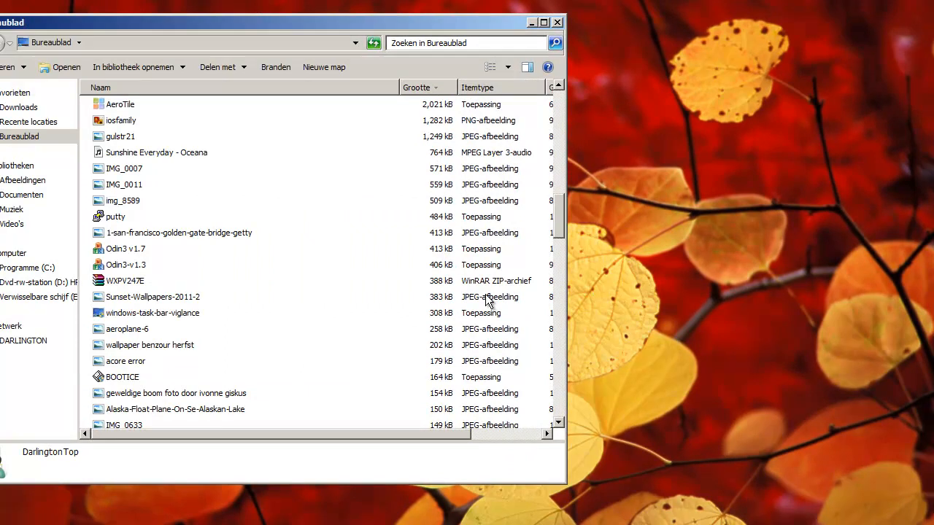
mouse_move(481, 208)
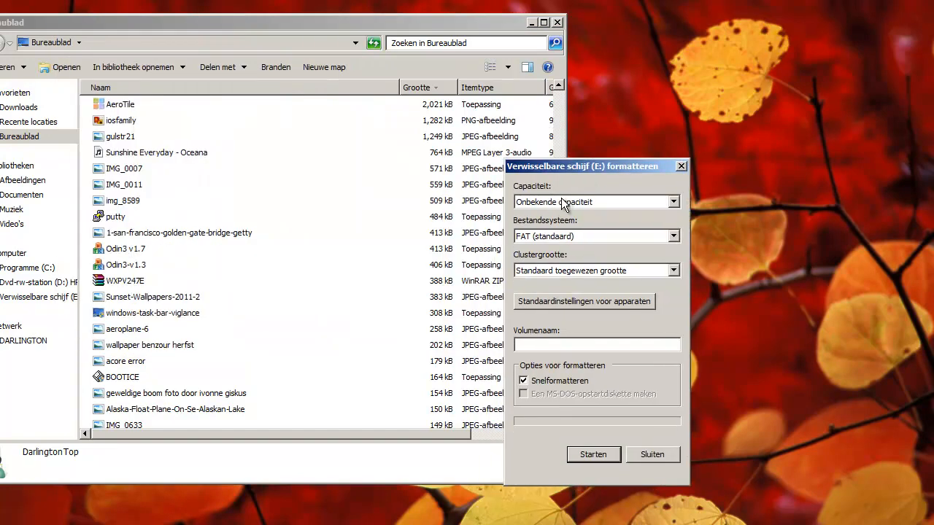
left_click(672, 202)
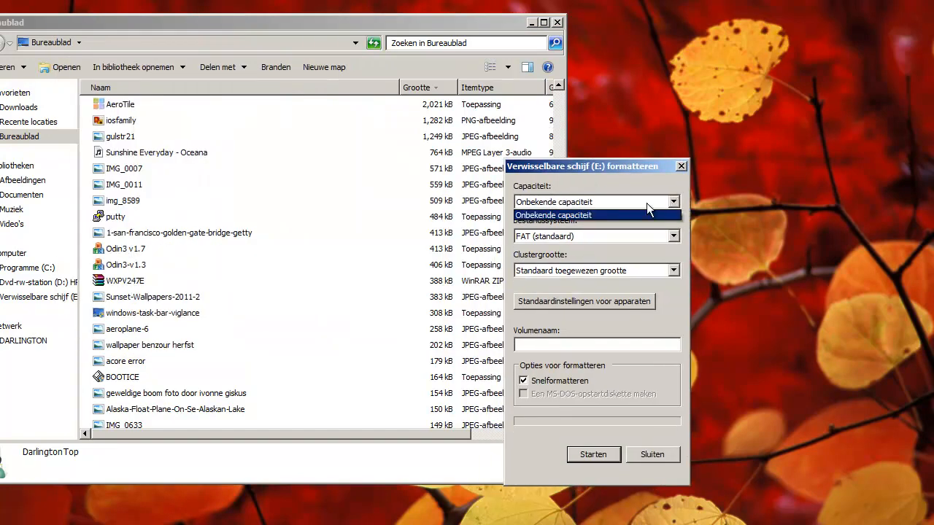
left_click(553, 214)
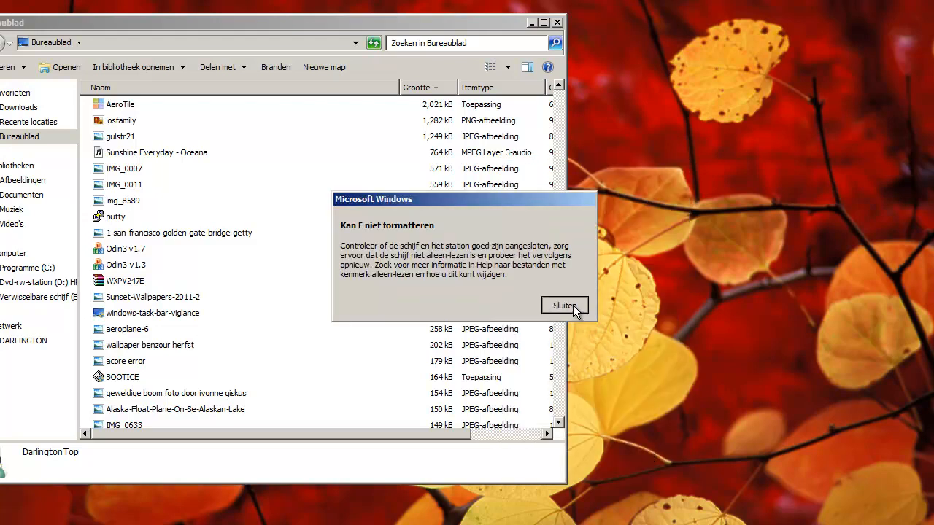
left_click(565, 305)
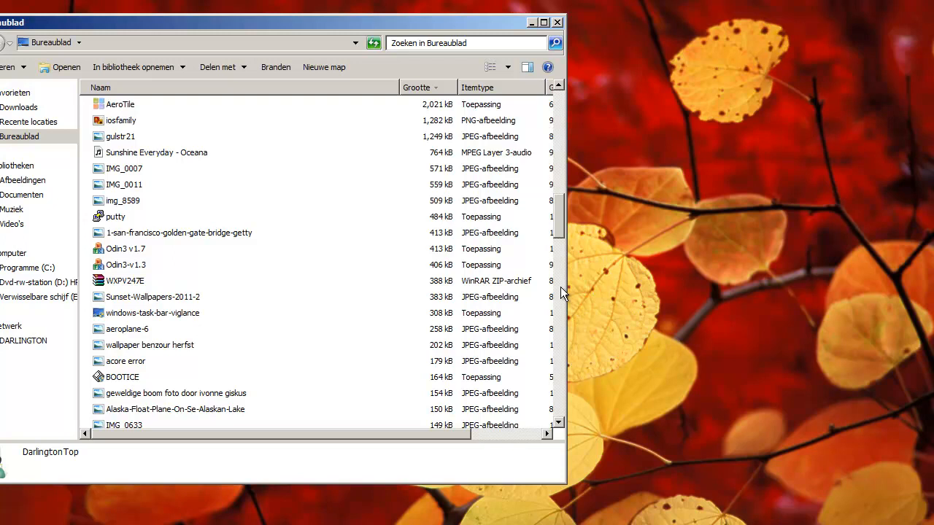
mouse_move(478, 297)
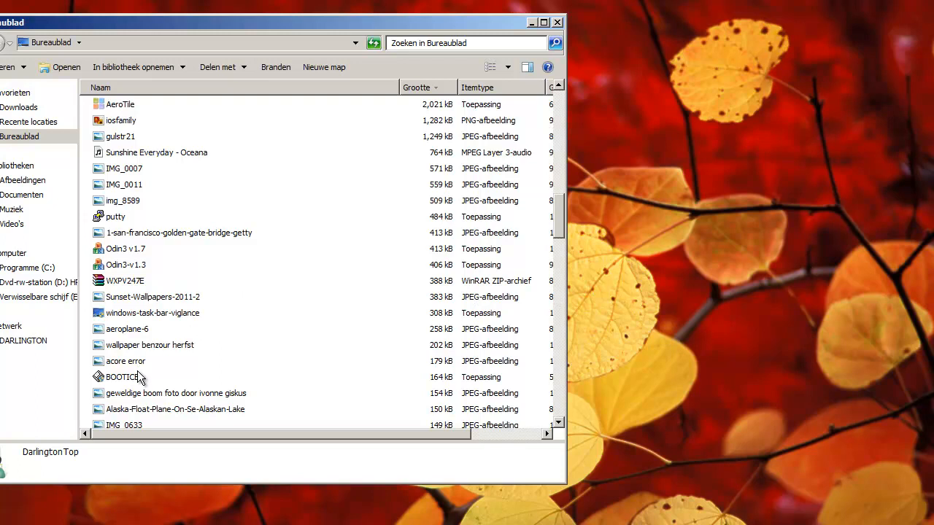
- Launch BOOTICE from the Desktop and select the 3.8 GB flash disk as destination
left_click(122, 377)
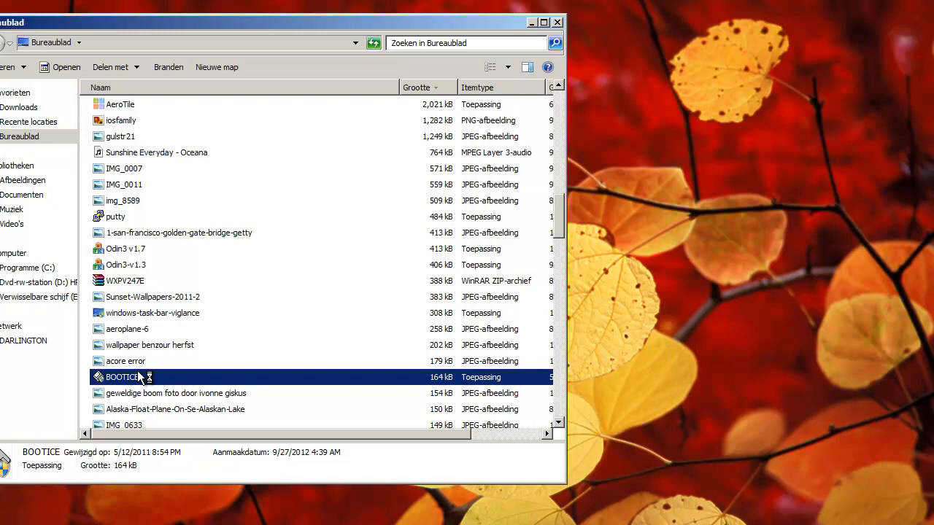
double_click(122, 377)
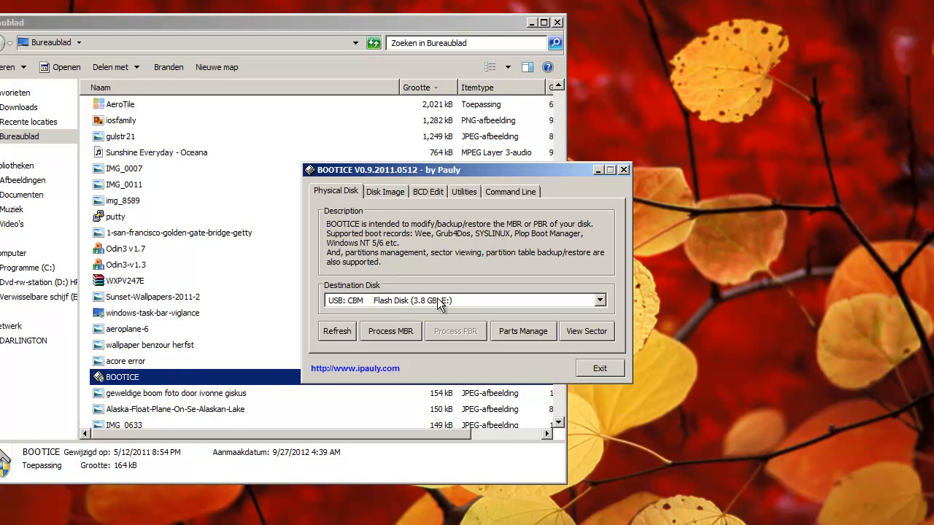
left_click(598, 300)
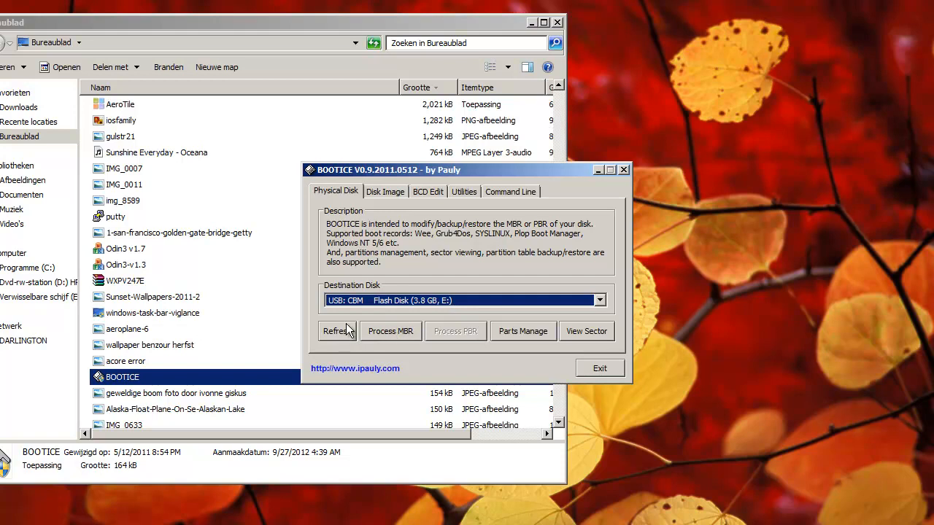
- Browse the Disk Image, BCD Edit, Utilities and Command line tabs, returning to Physical Disk
left_click(385, 191)
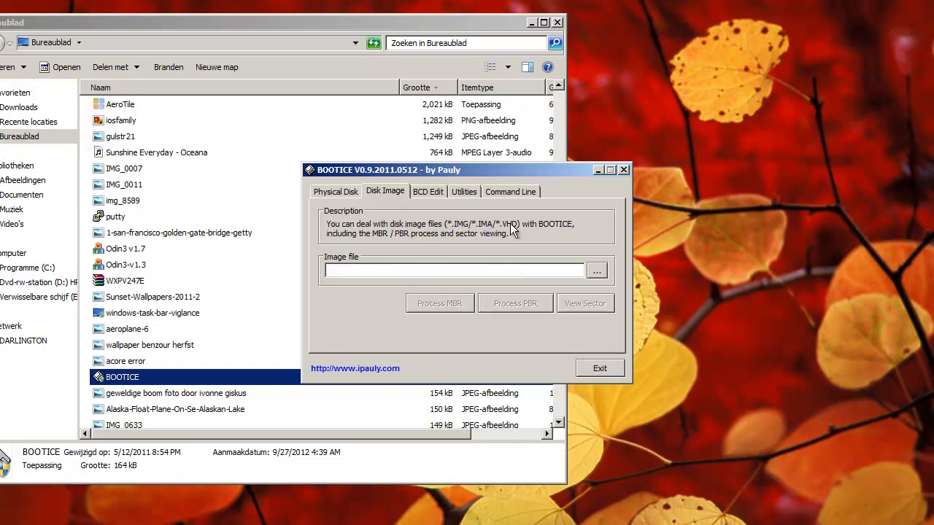
left_click(427, 191)
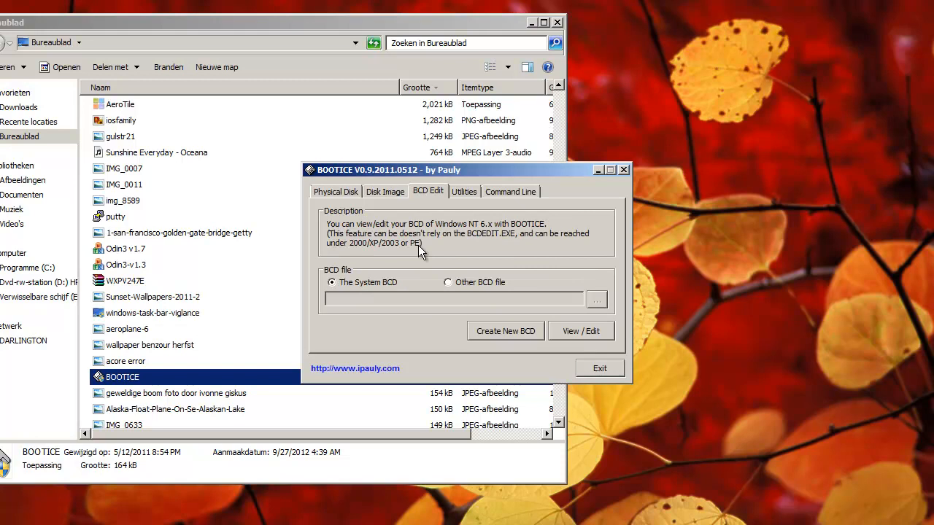
left_click(464, 192)
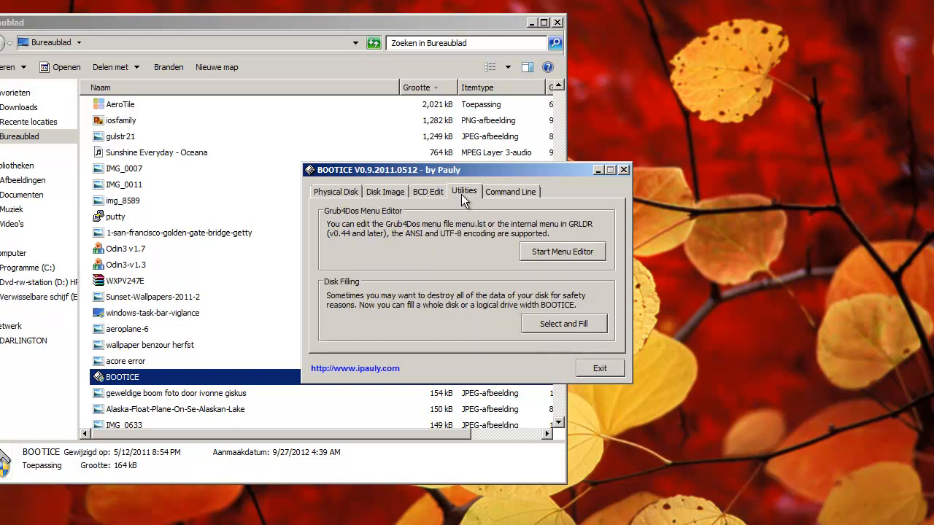
left_click(510, 191)
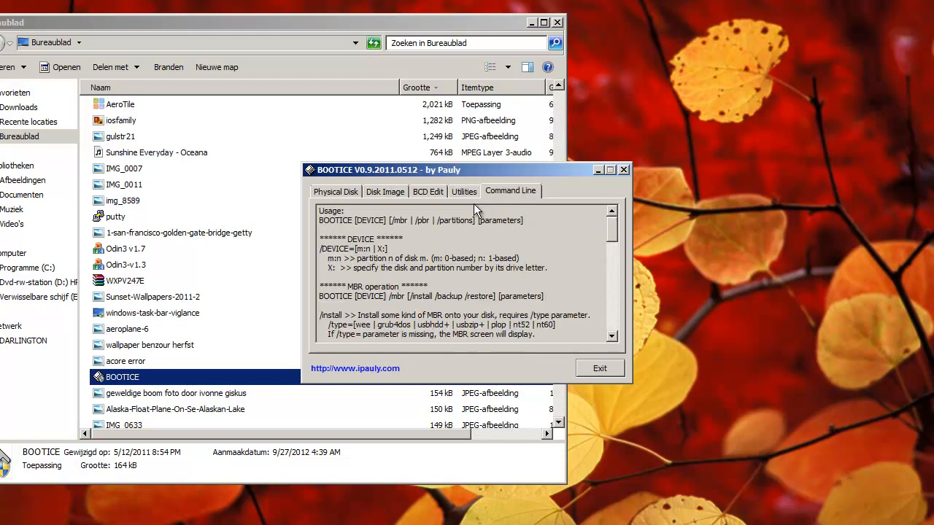
left_click(335, 191)
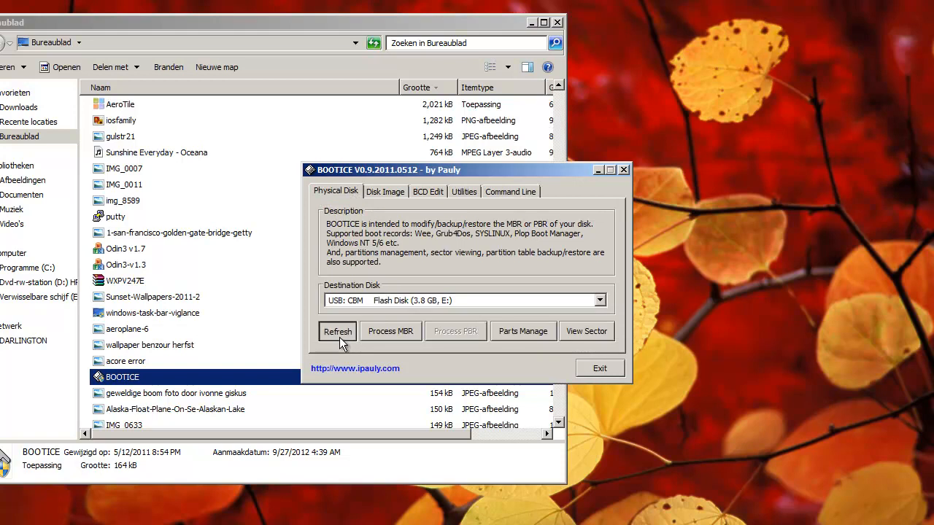
left_click(390, 331)
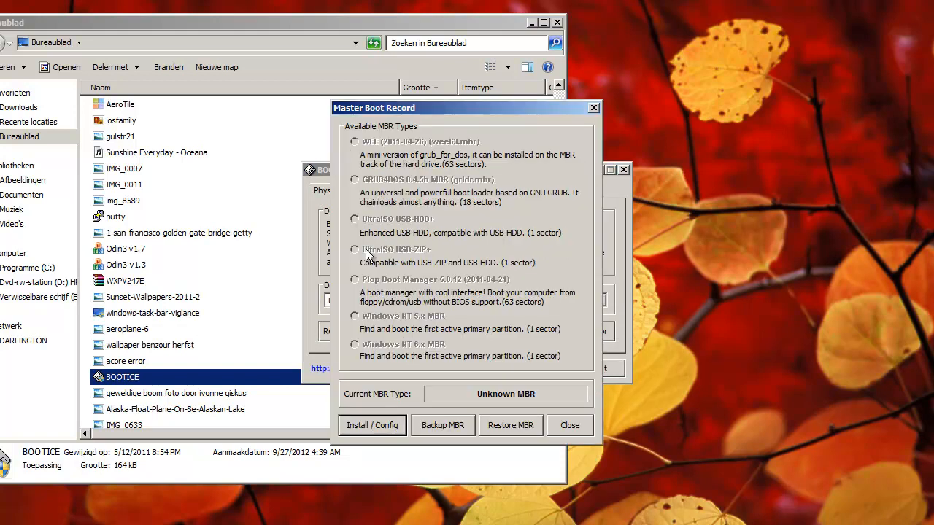
mouse_move(405, 434)
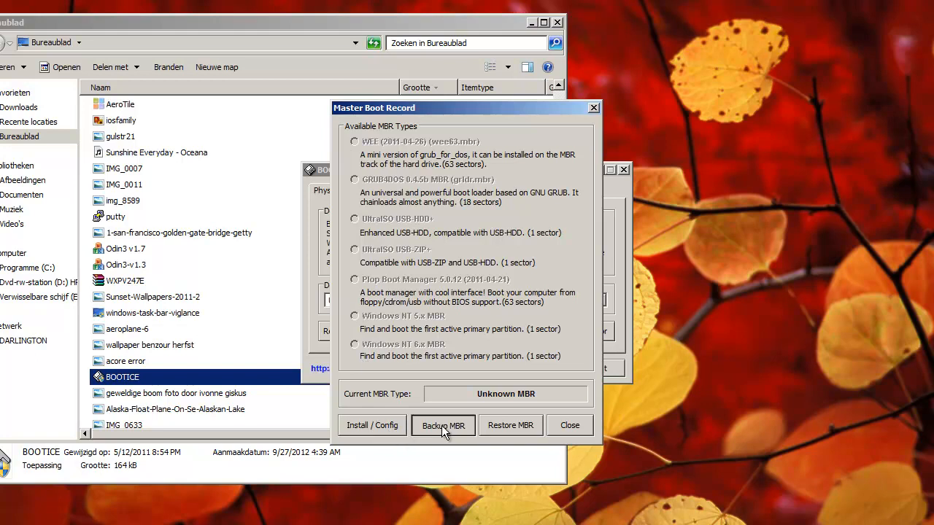
left_click(443, 426)
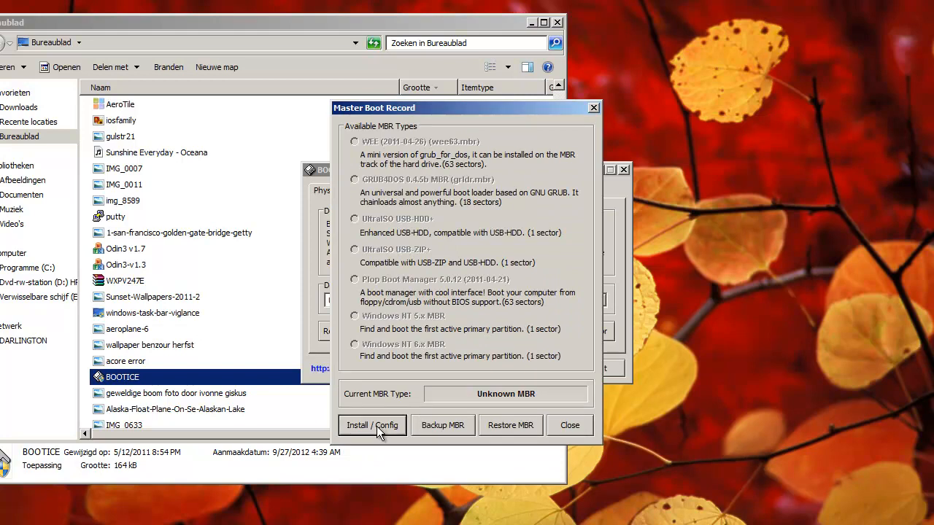
mouse_move(401, 420)
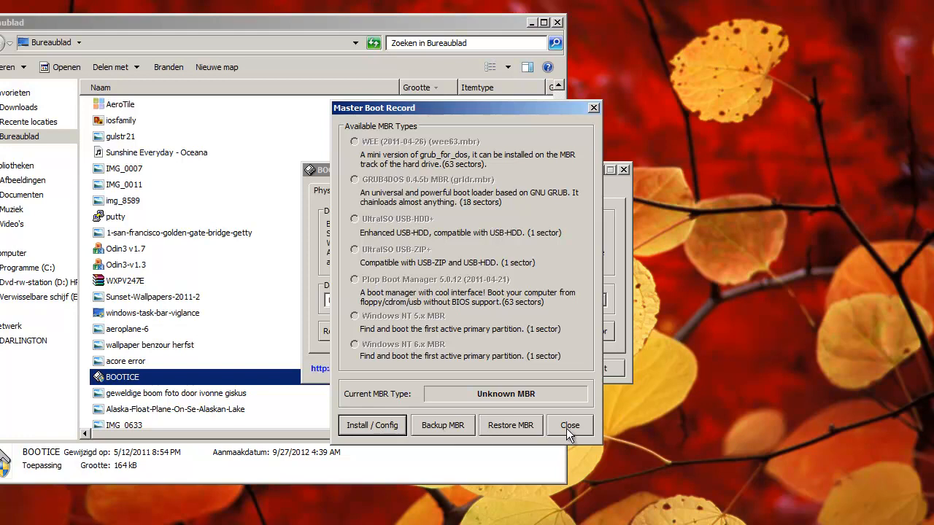
left_click(569, 425)
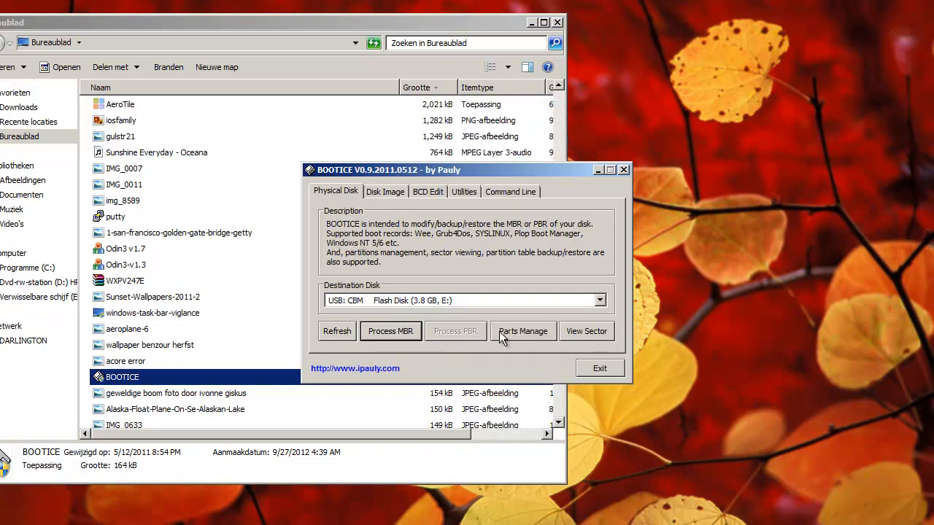
- Inspect the flash disk's reformat options twice, cancel them, and close Partitions Management
left_click(522, 331)
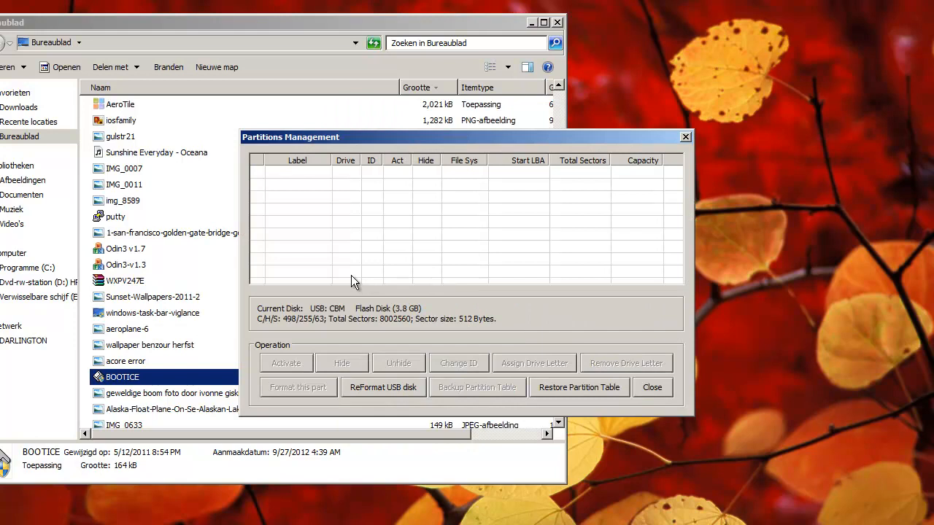
left_click(383, 387)
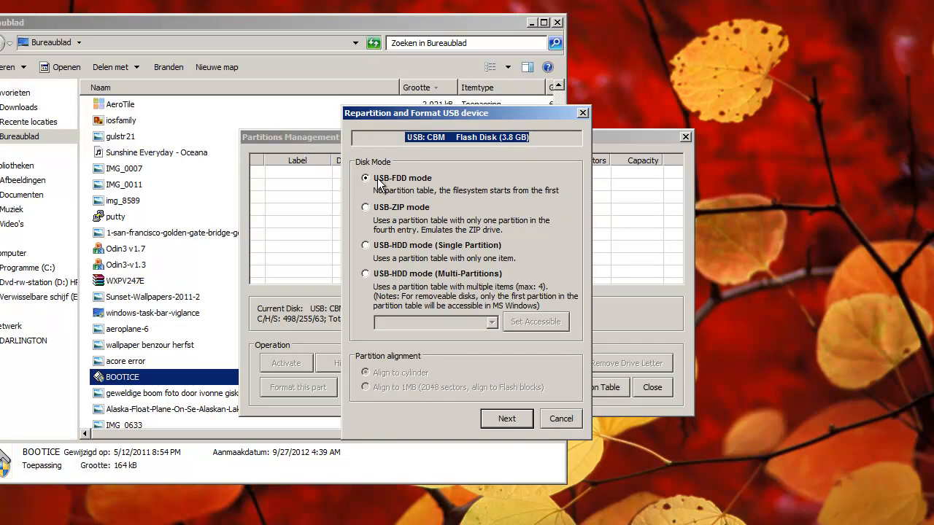
left_click(366, 246)
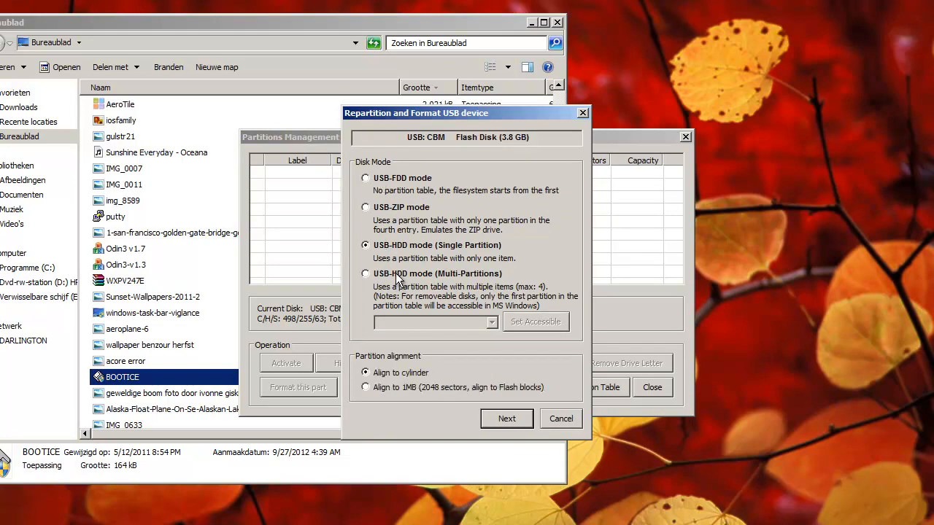
mouse_move(487, 270)
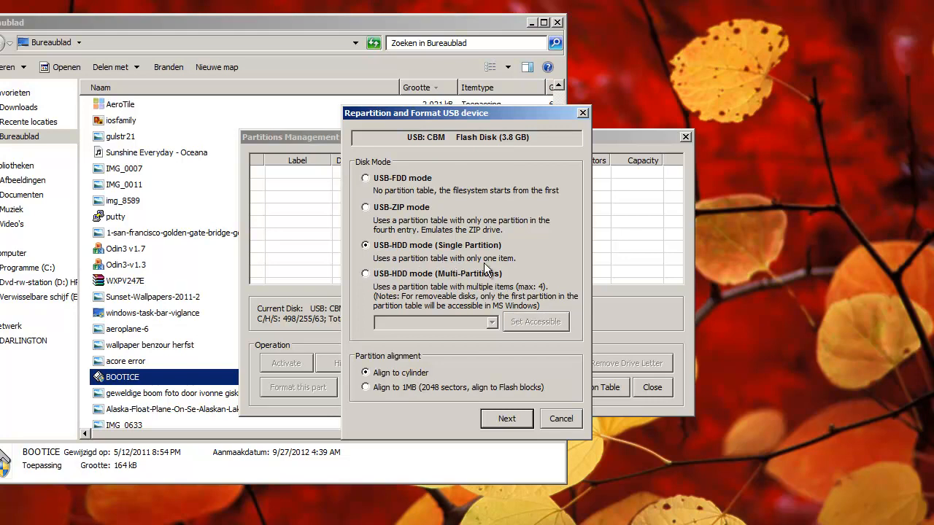
mouse_move(437, 281)
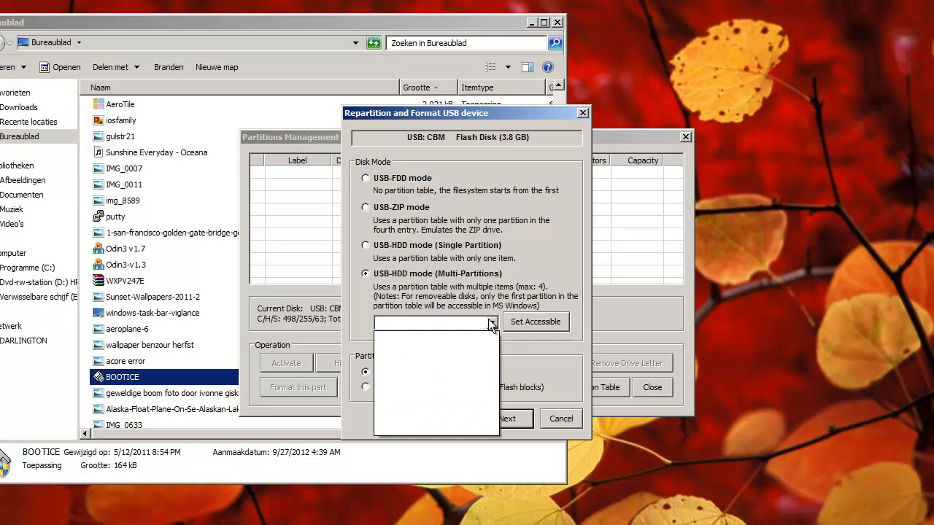
left_click(366, 245)
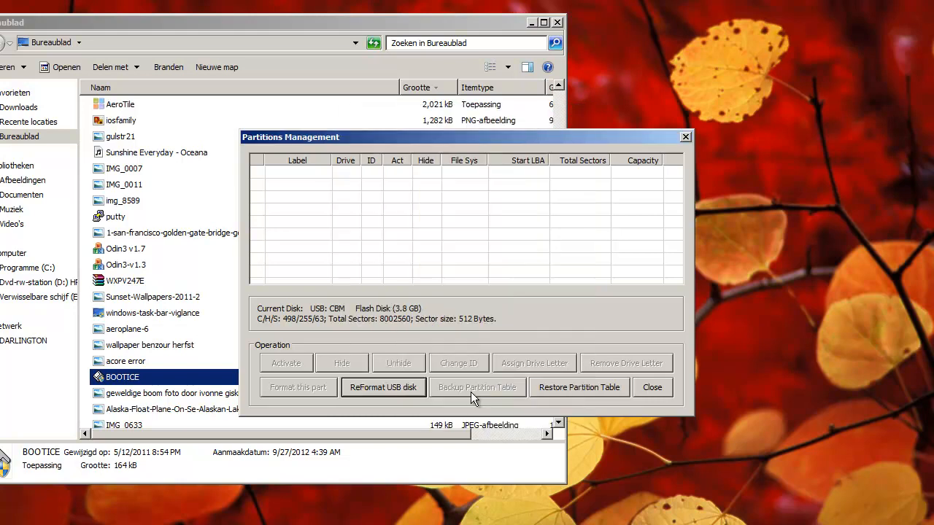
left_click(383, 388)
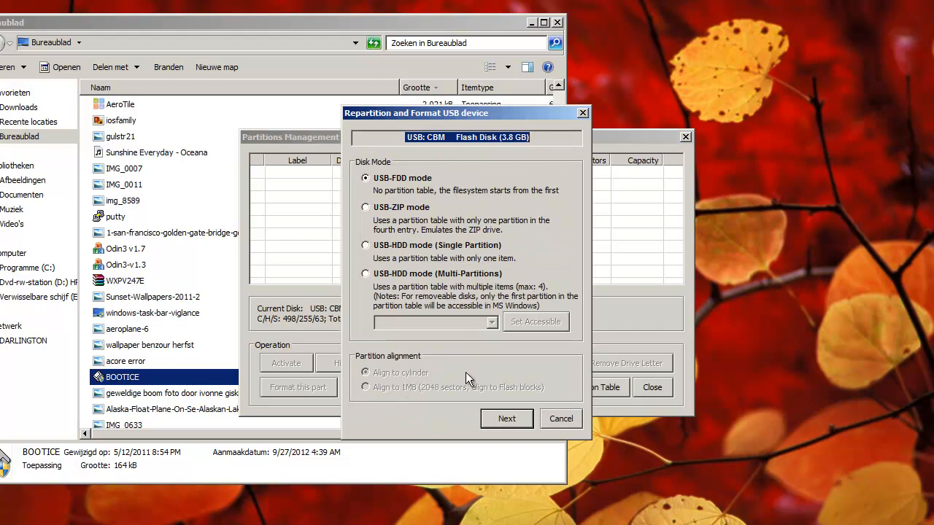
left_click(560, 418)
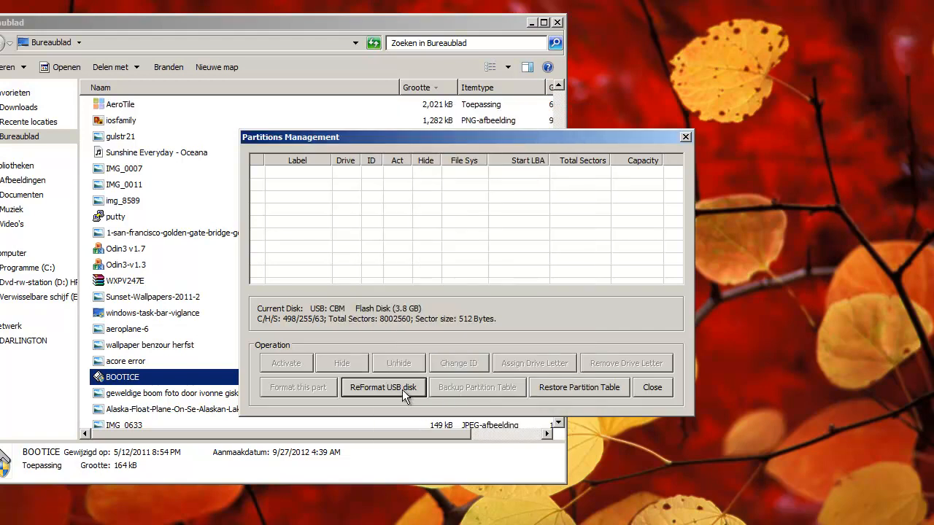
mouse_move(412, 308)
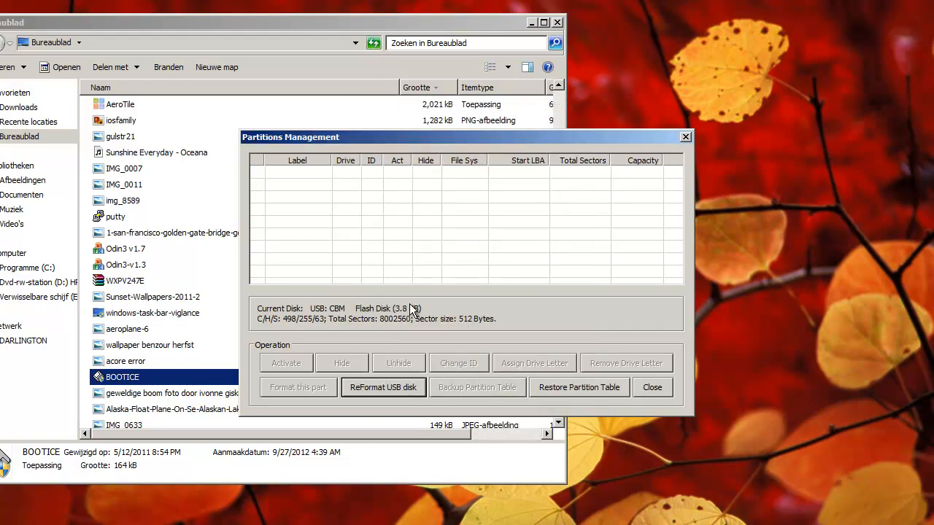
mouse_move(453, 312)
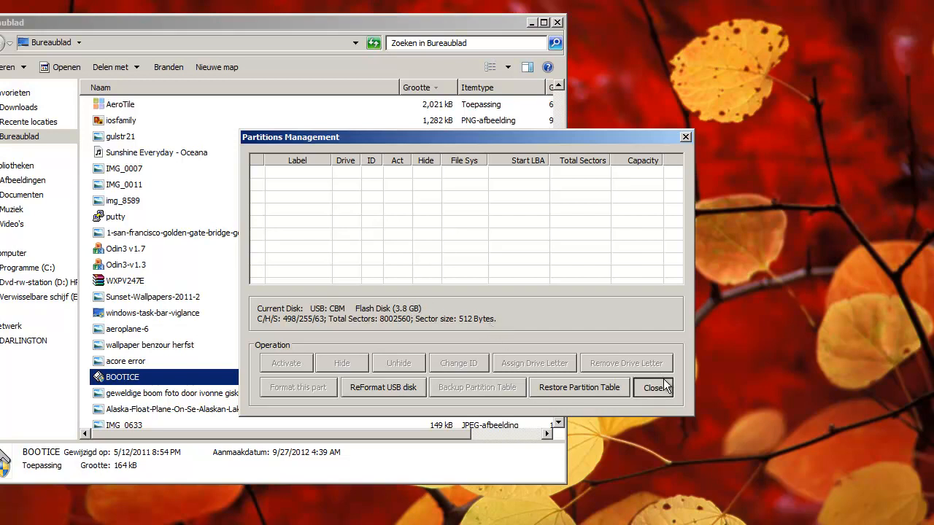
left_click(654, 387)
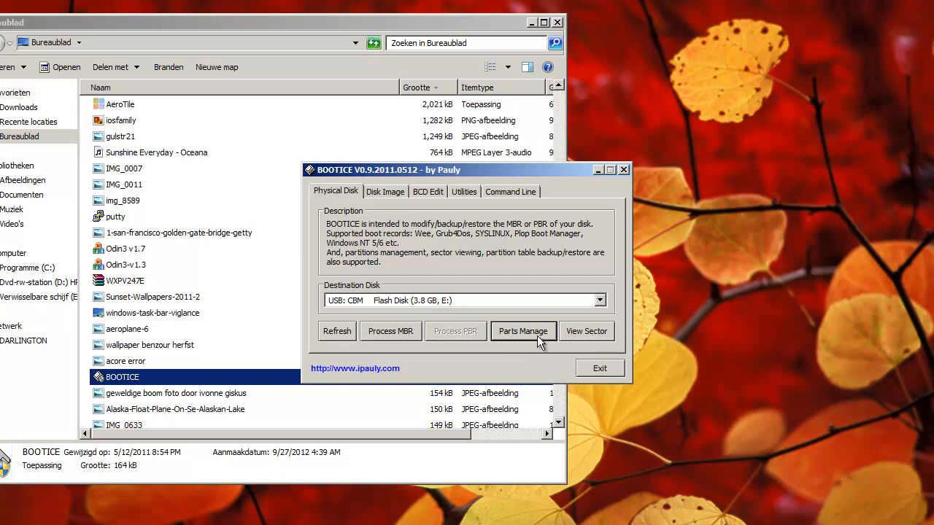
- Pick single-partition USB-HDD mode, keep cylinder alignment, and advance to format options
left_click(523, 330)
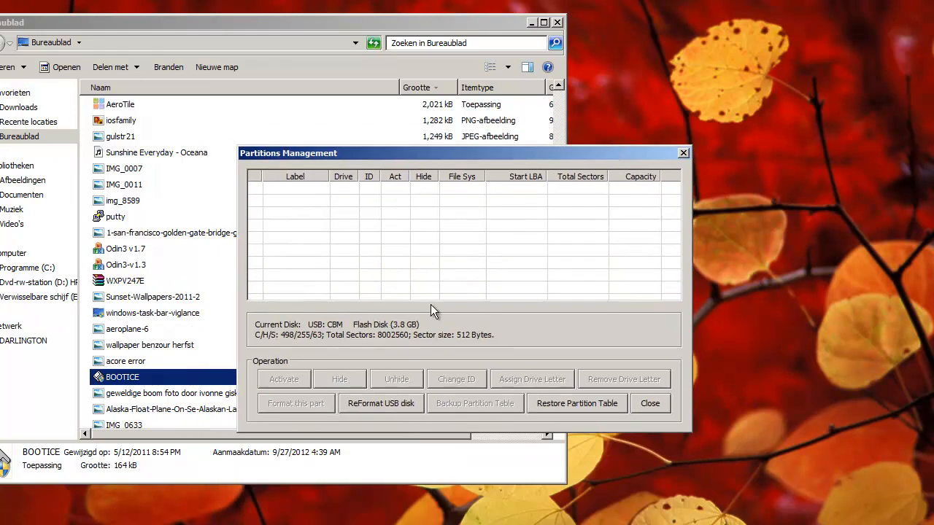
left_click(380, 403)
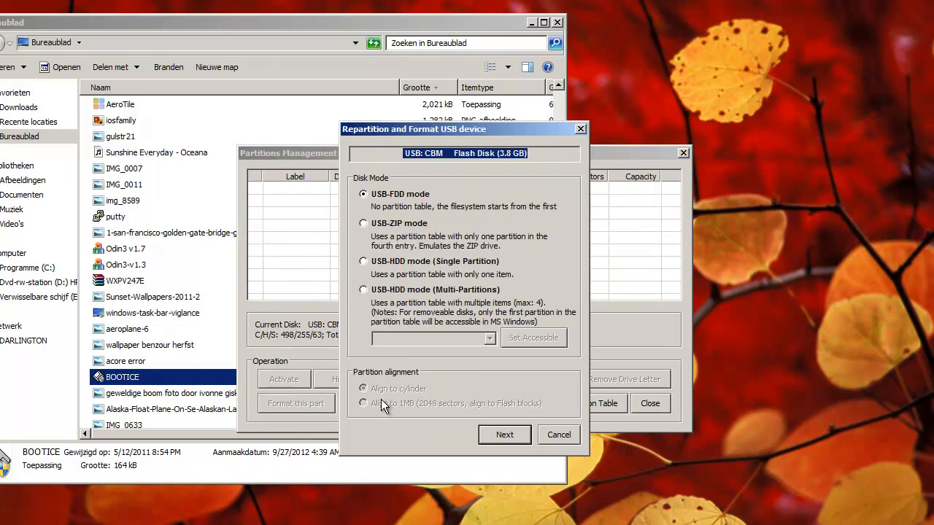
left_click(364, 262)
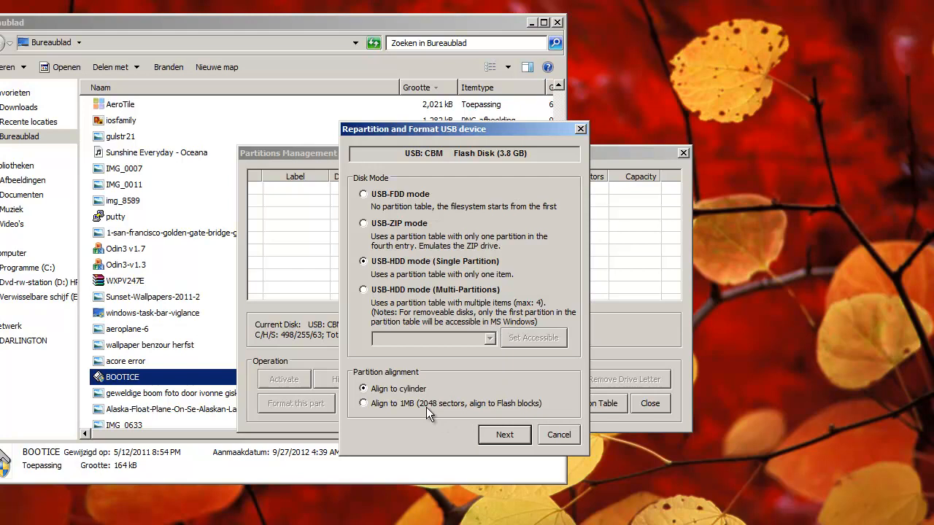
left_click(363, 404)
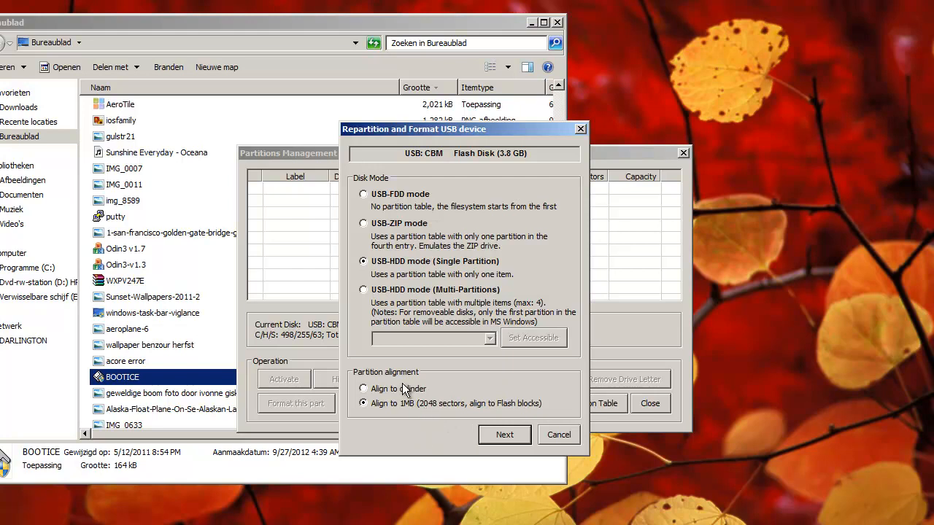
left_click(364, 388)
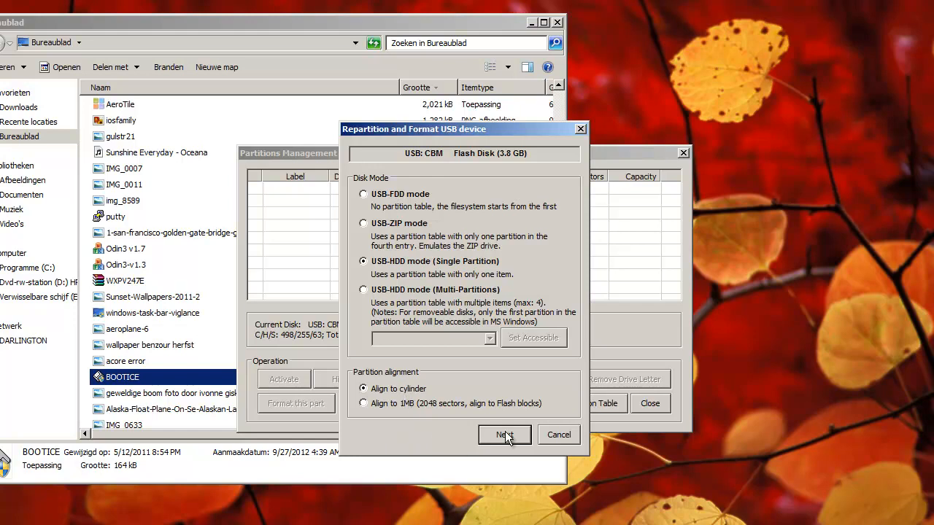
left_click(504, 435)
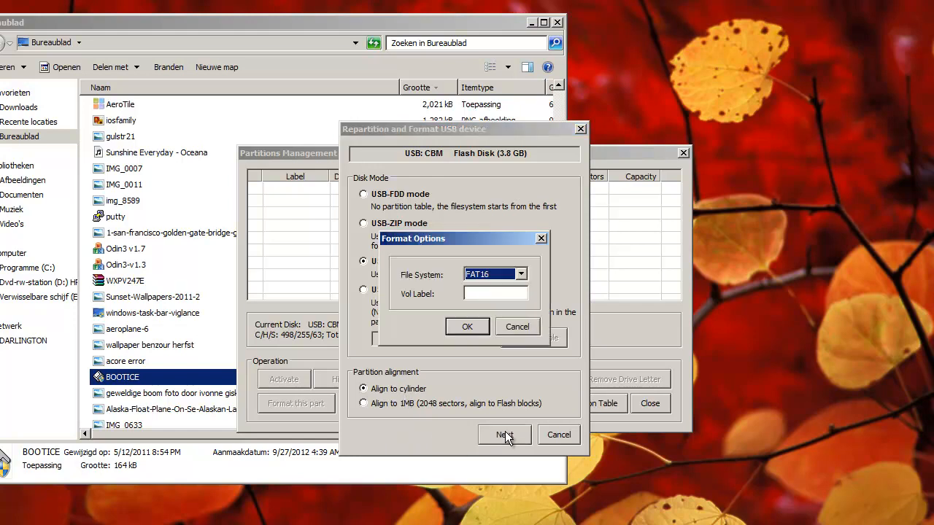
- Format the flash disk as FAT32 labelled 'usb', accepting data deletion and the success message
left_click(521, 274)
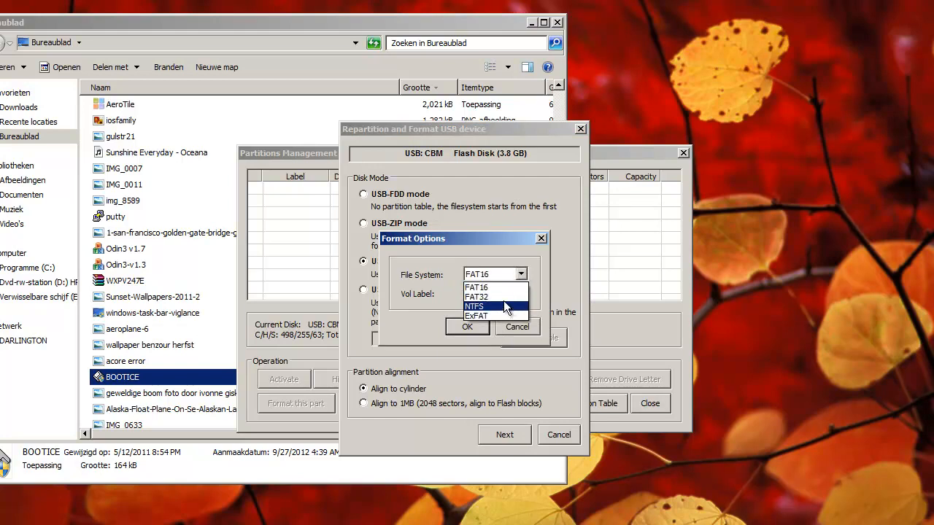
left_click(477, 297)
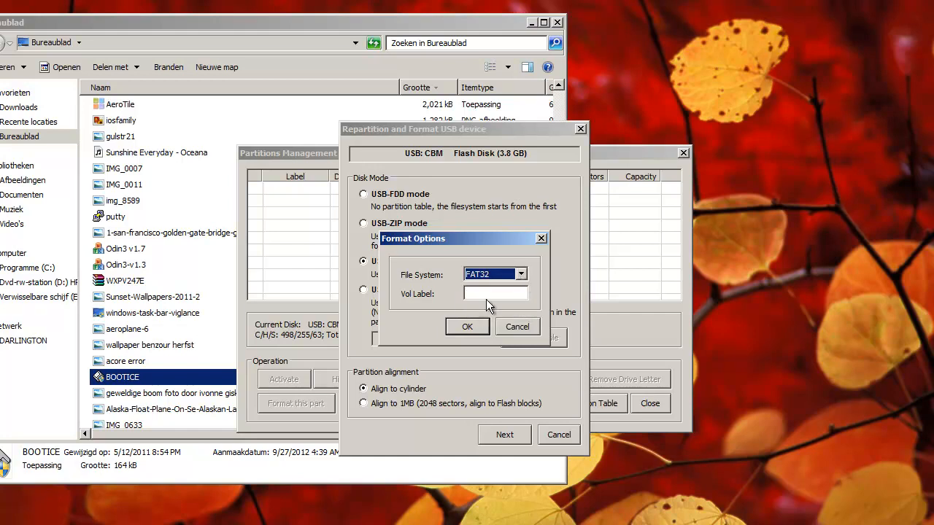
left_click(495, 293)
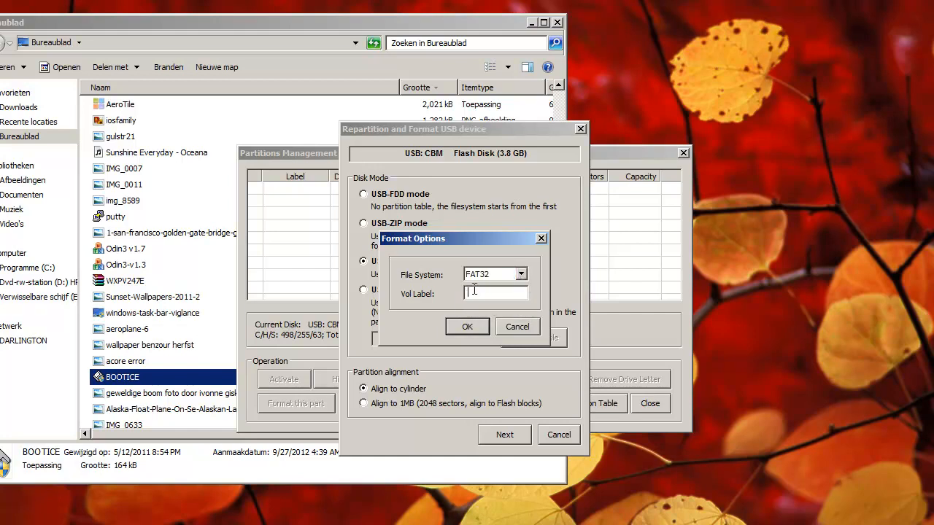
type("usb")
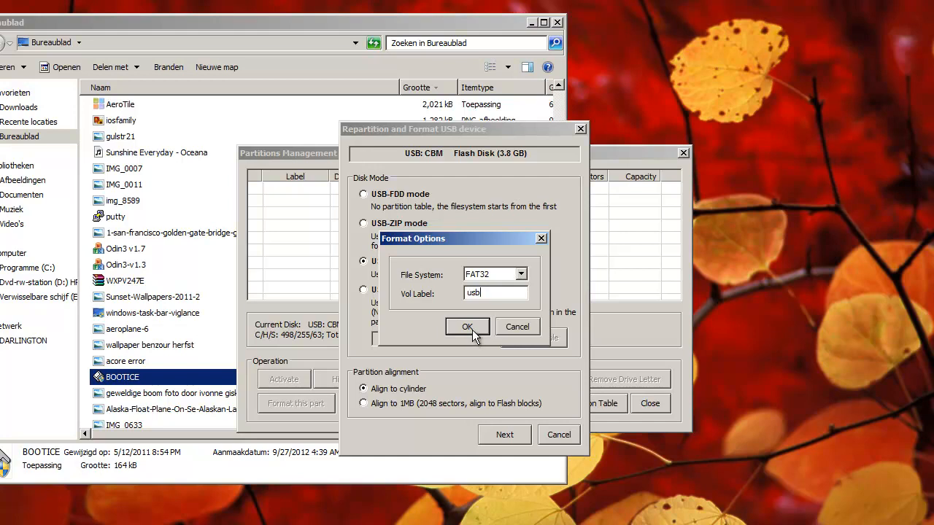
left_click(467, 326)
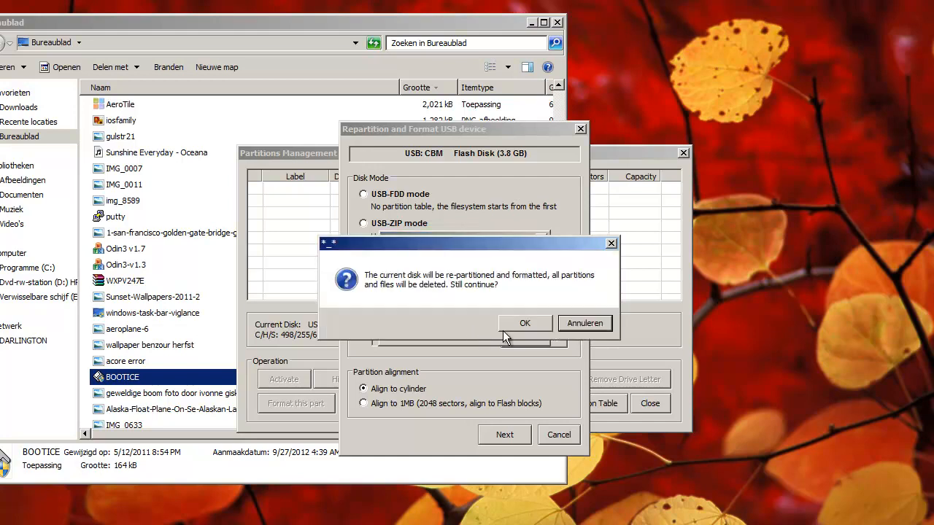
left_click(525, 323)
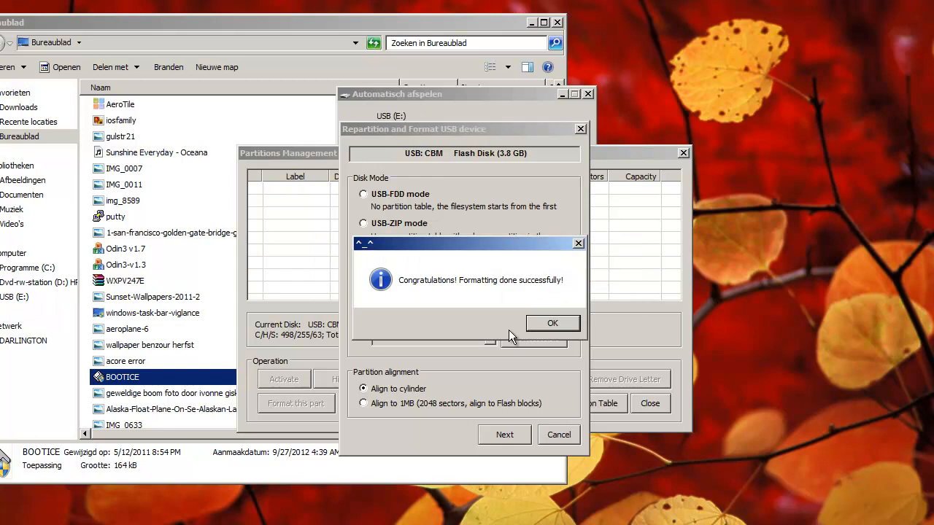
left_click(552, 324)
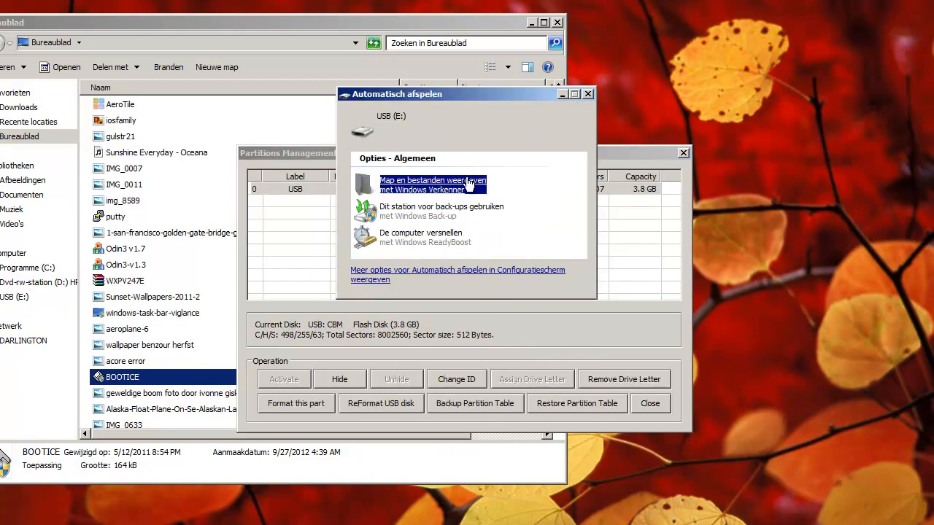
- Choose to view the formatted drive's files from the AutoPlay prompt
left_click(432, 184)
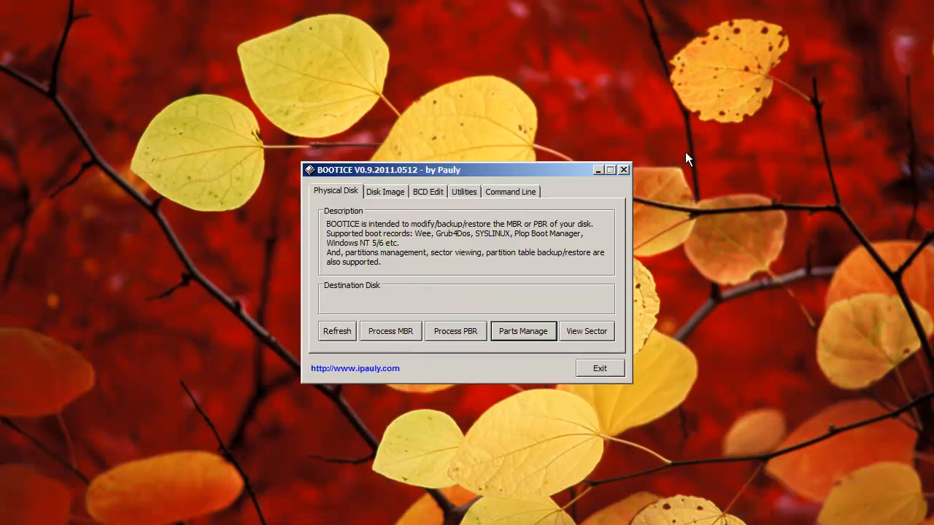
mouse_move(417, 224)
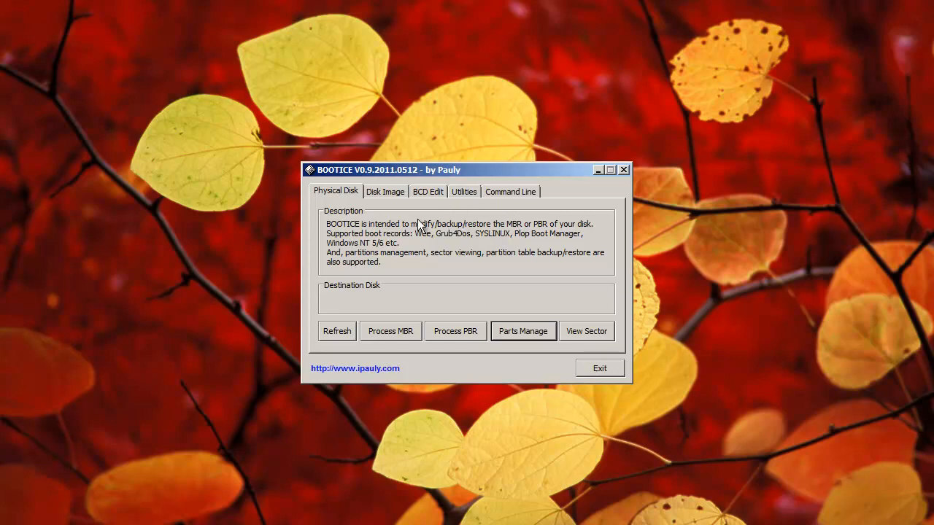
mouse_move(347, 376)
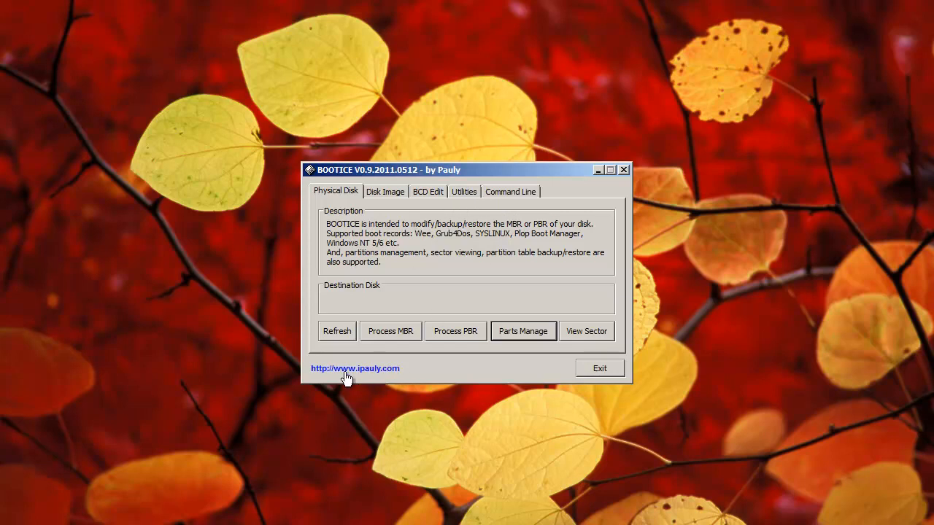
mouse_move(379, 381)
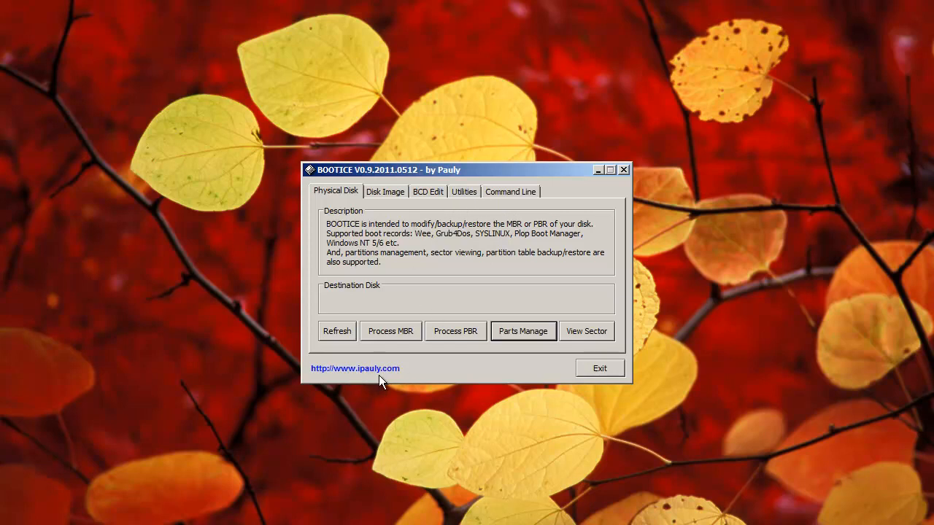
mouse_move(409, 386)
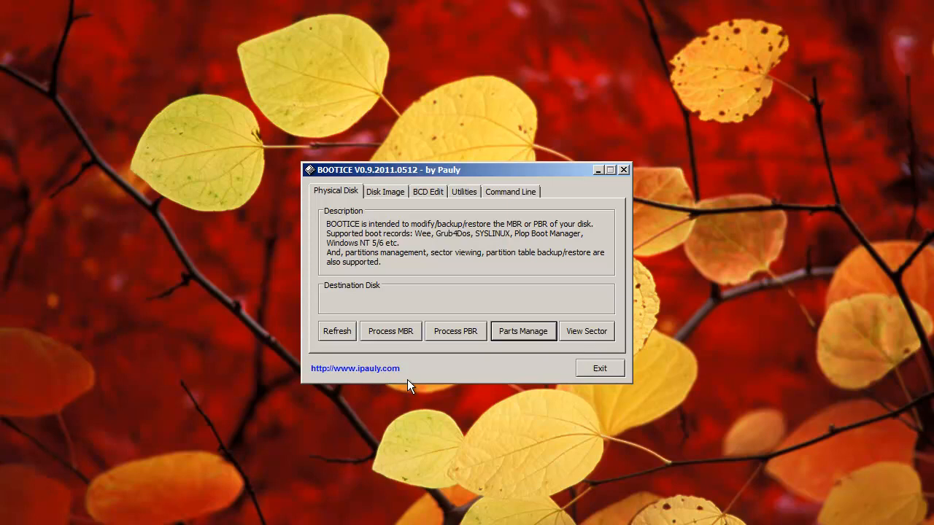
mouse_move(552, 268)
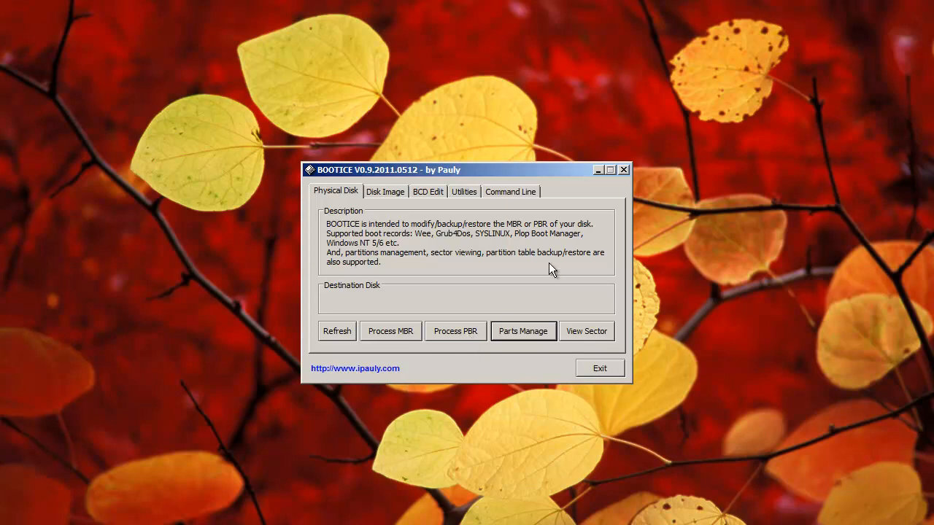
- Browse BOOTICE's Command line, Utilities and BCD Edit tabs, then exit the program
left_click(510, 191)
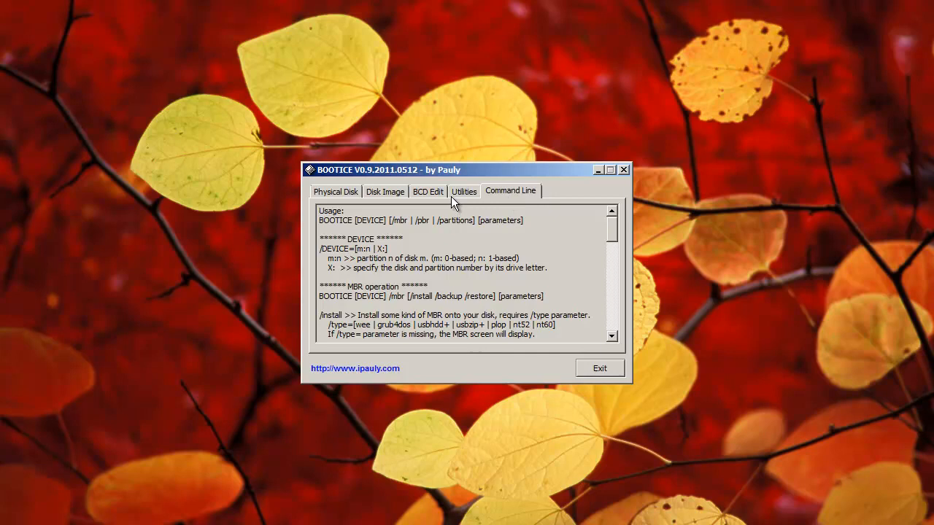
left_click(464, 191)
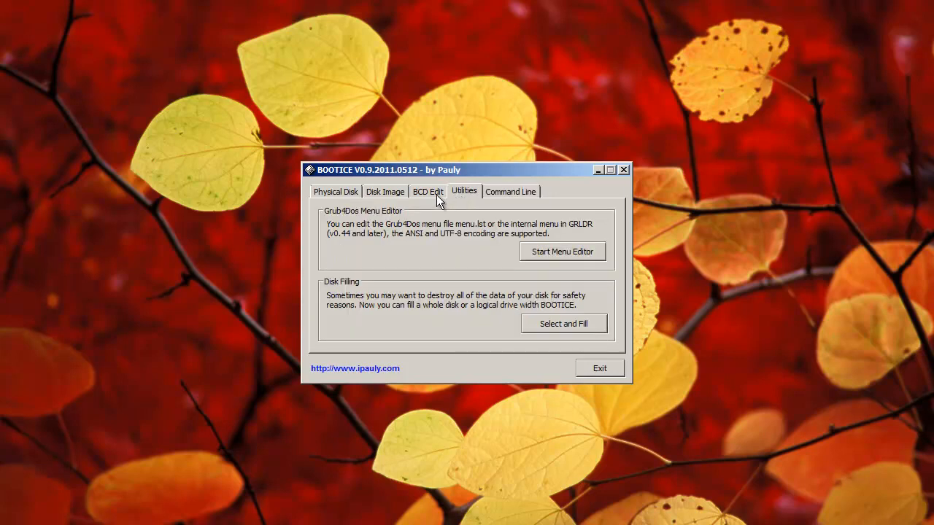
left_click(428, 191)
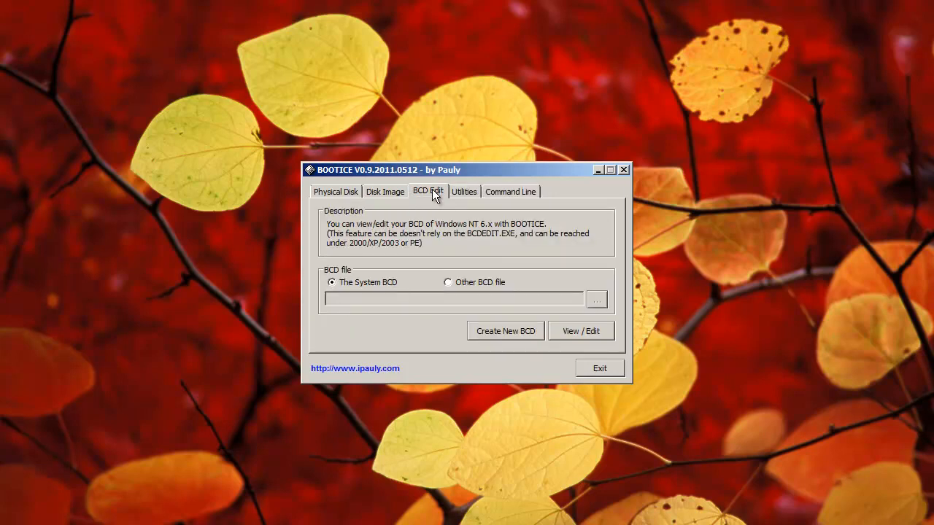
left_click(336, 191)
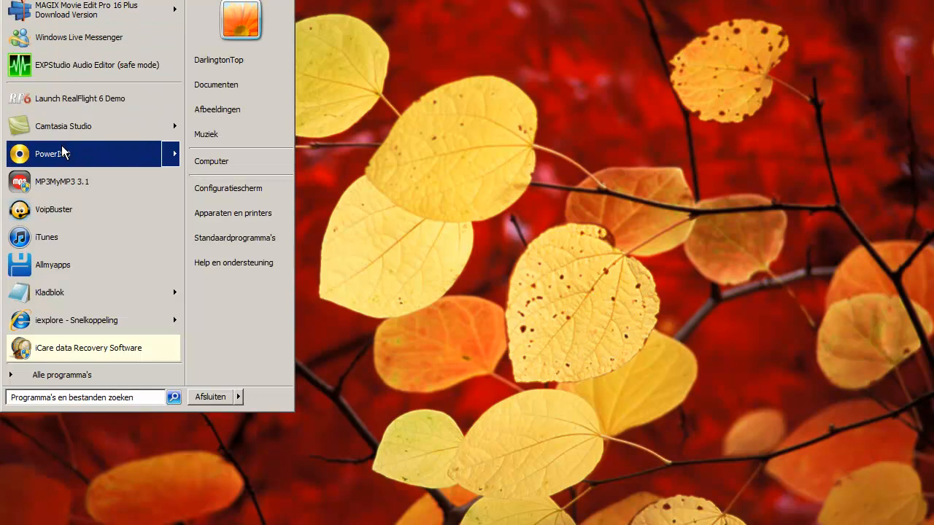
left_click(51, 154)
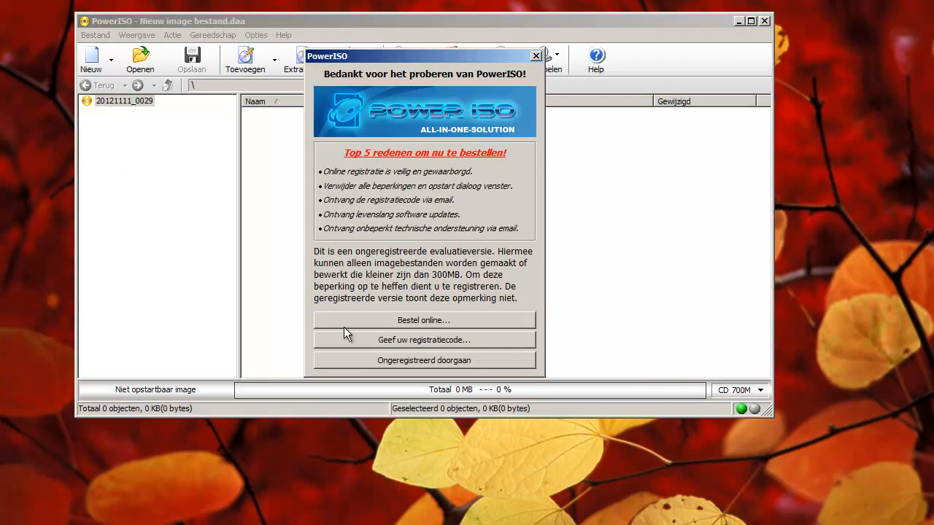
left_click(423, 360)
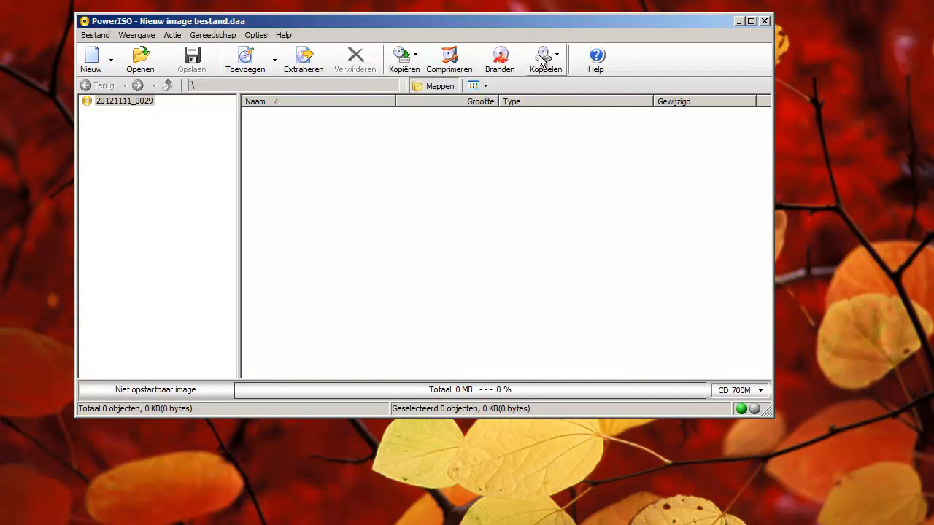
mouse_move(405, 28)
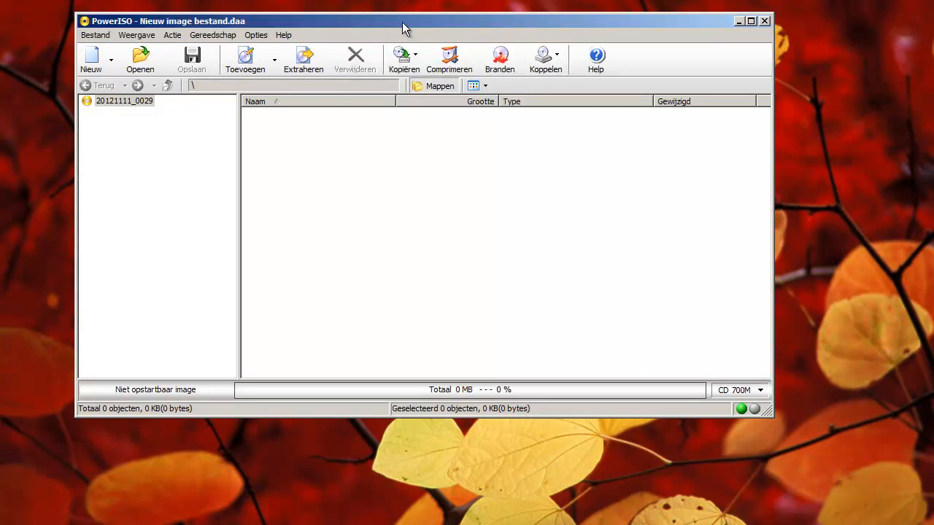
left_click(749, 20)
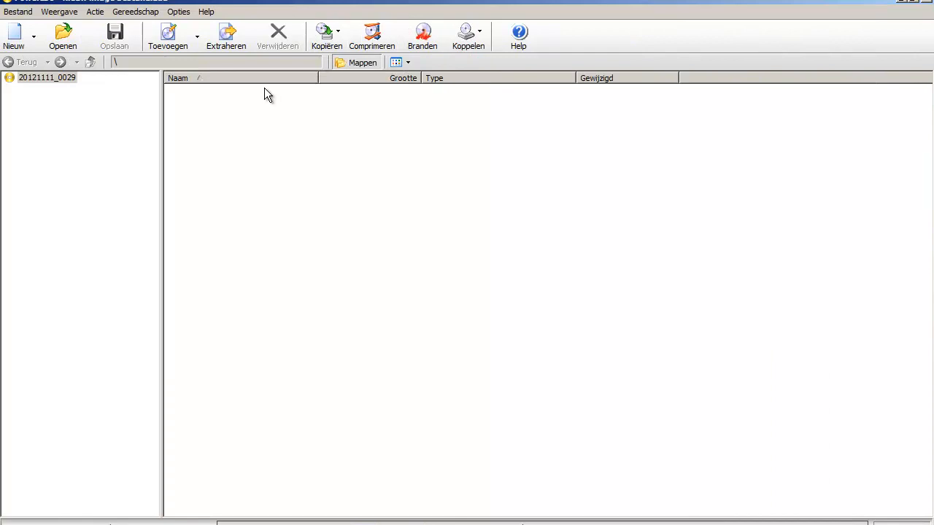
mouse_move(251, 130)
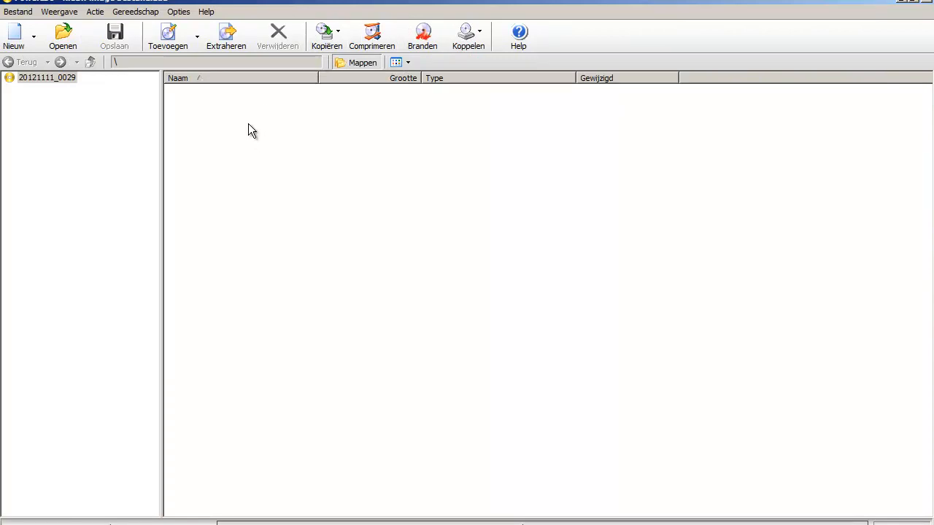
mouse_move(166, 145)
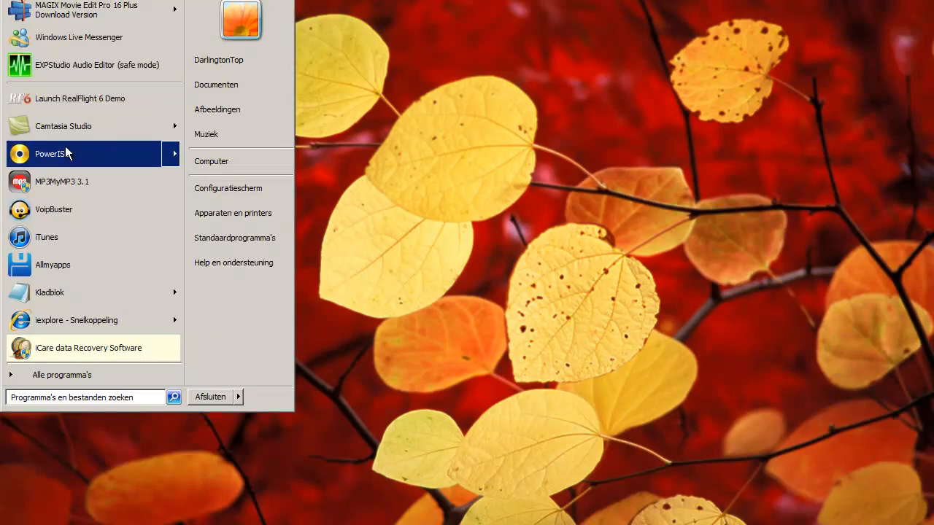
- Launch PowerISO from the Start menu and continue past the unregistered-version reminder
right_click(50, 154)
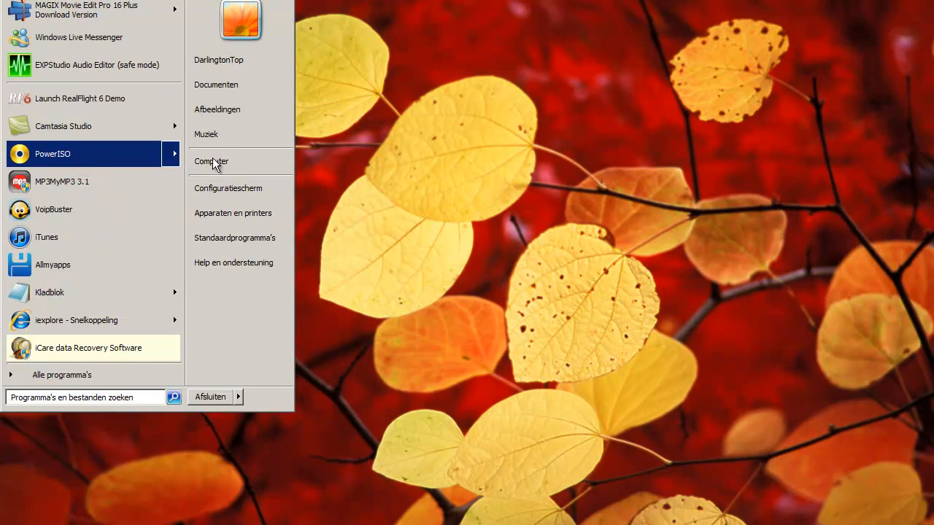
mouse_move(365, 169)
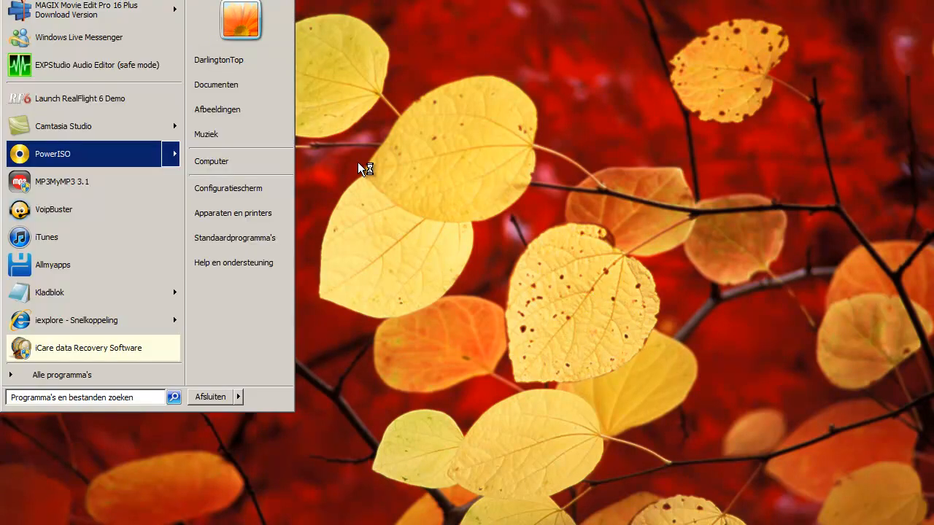
left_click(53, 154)
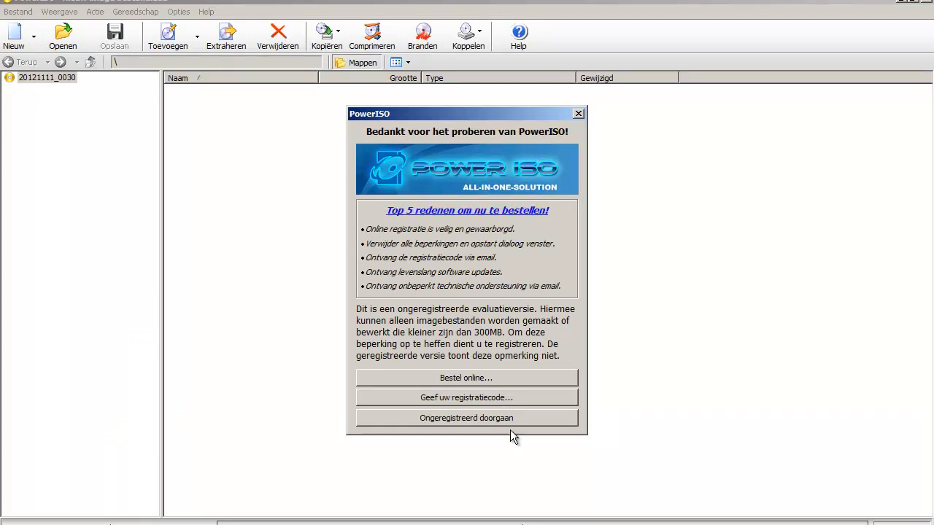
left_click(466, 418)
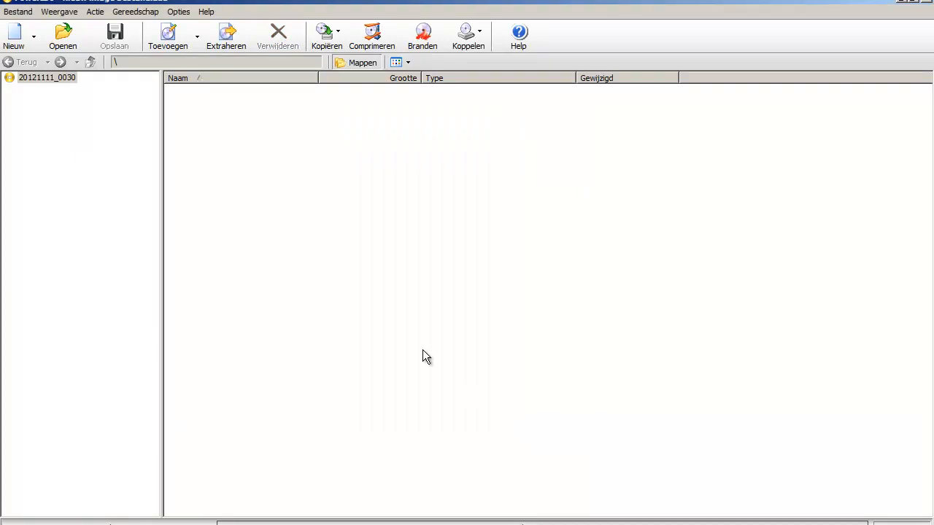
mouse_move(353, 36)
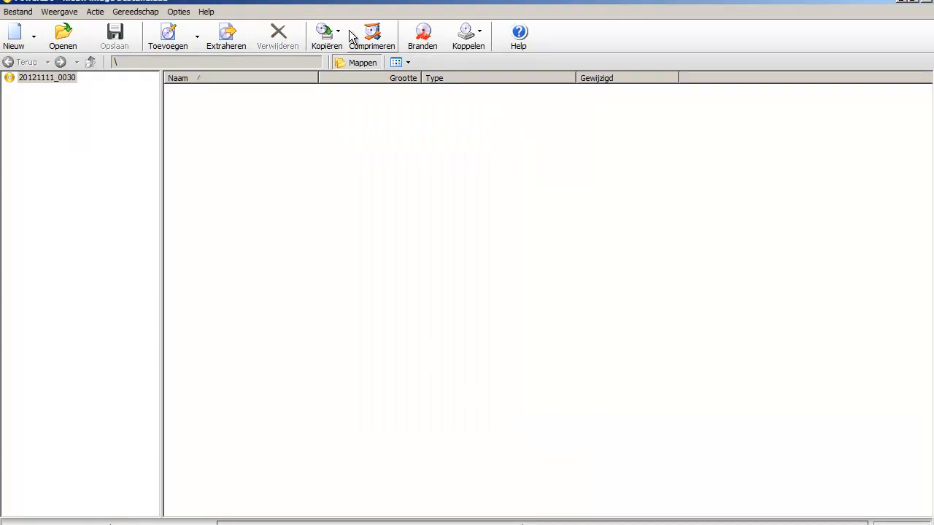
- Open the Tools menu's Make Bootable USB Stick tool and choose the Windows ISO as source
left_click(135, 12)
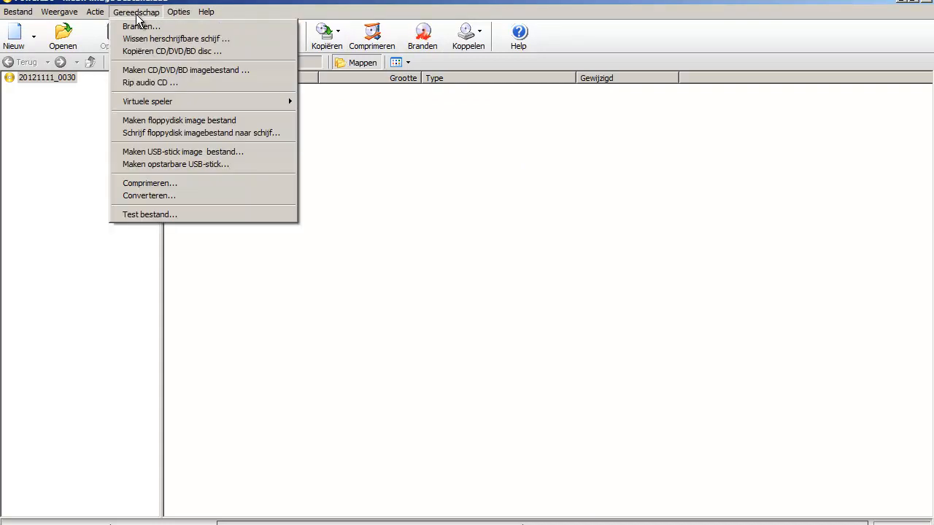
mouse_move(182, 152)
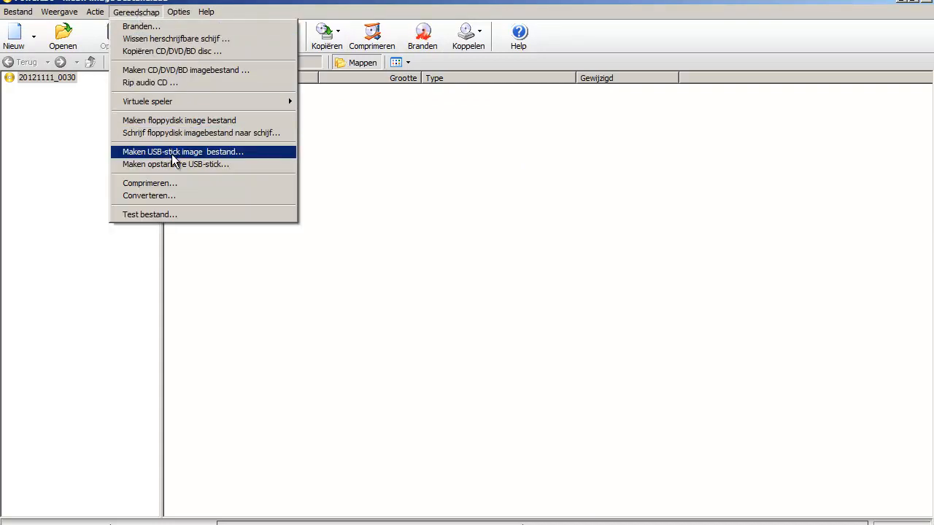
mouse_move(175, 164)
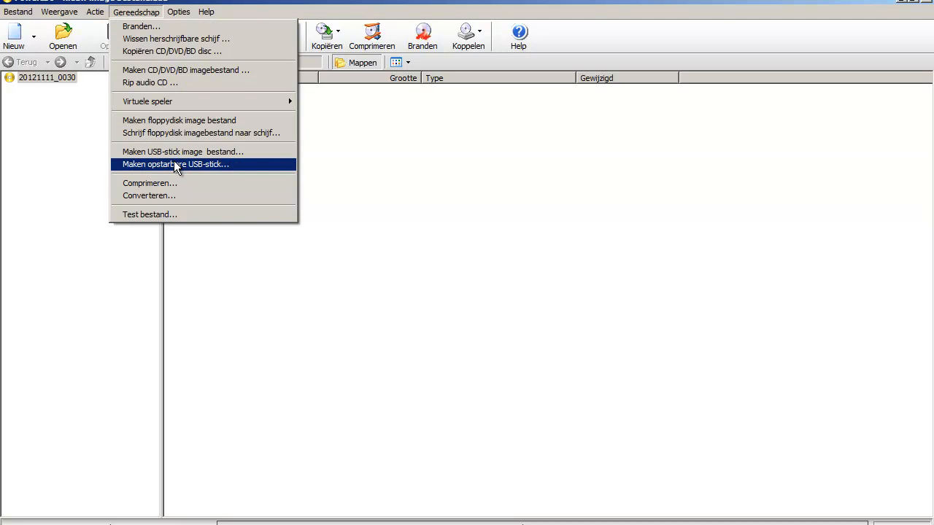
left_click(175, 165)
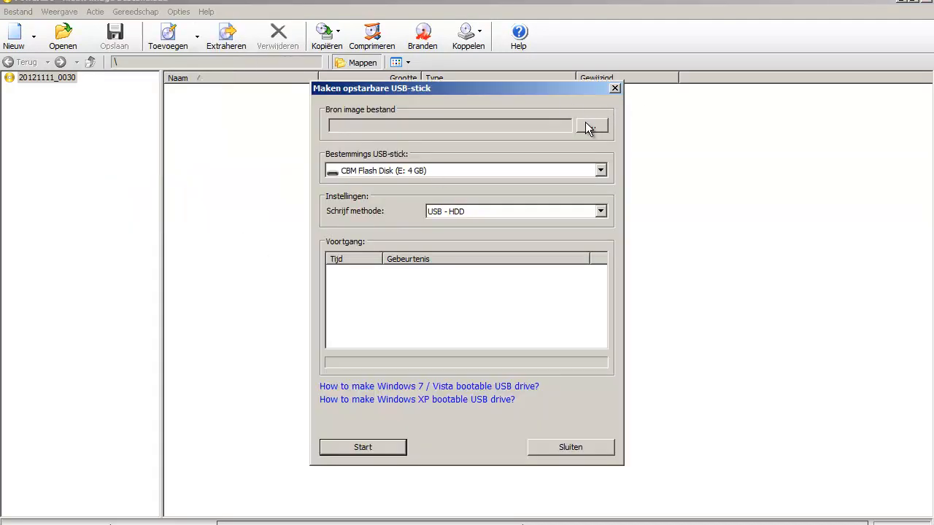
left_click(591, 126)
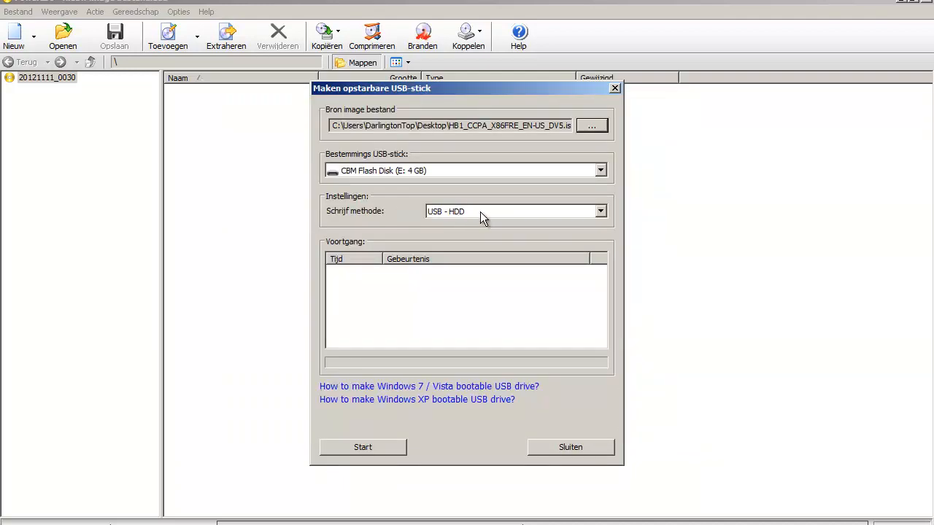
mouse_move(424, 463)
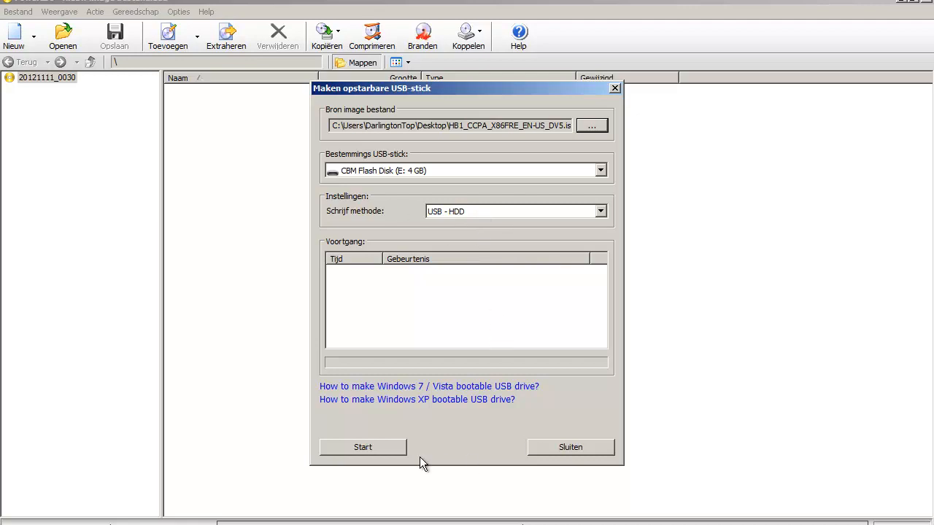
- Start writing the ISO to flash disk E:, accepting the data-overwrite warning
left_click(363, 448)
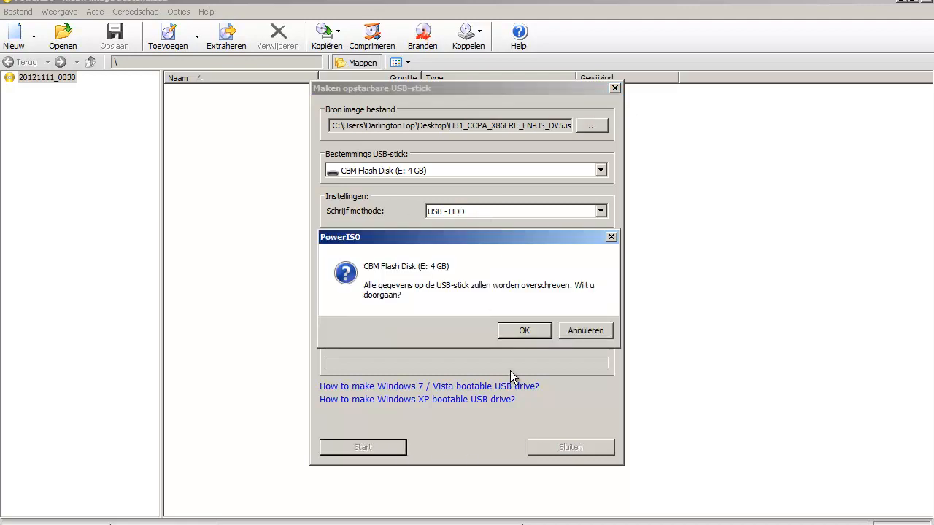
left_click(524, 330)
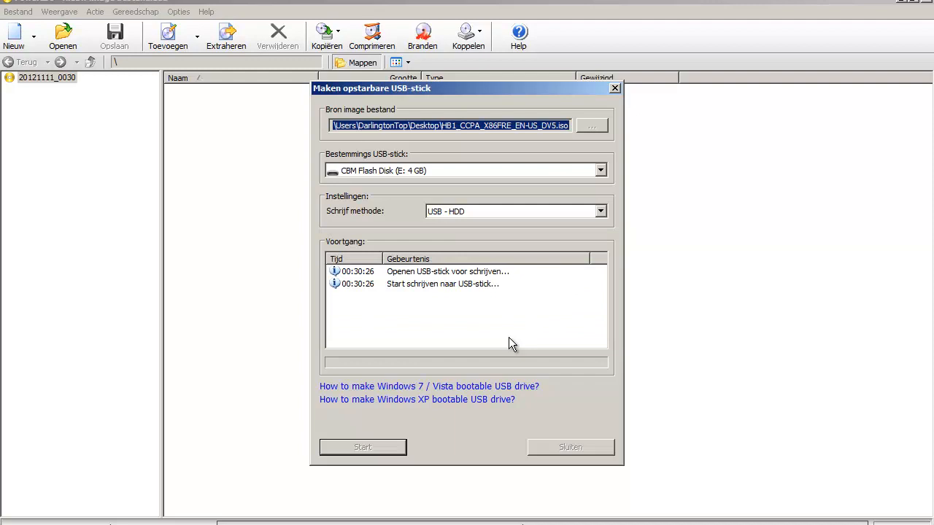
mouse_move(510, 345)
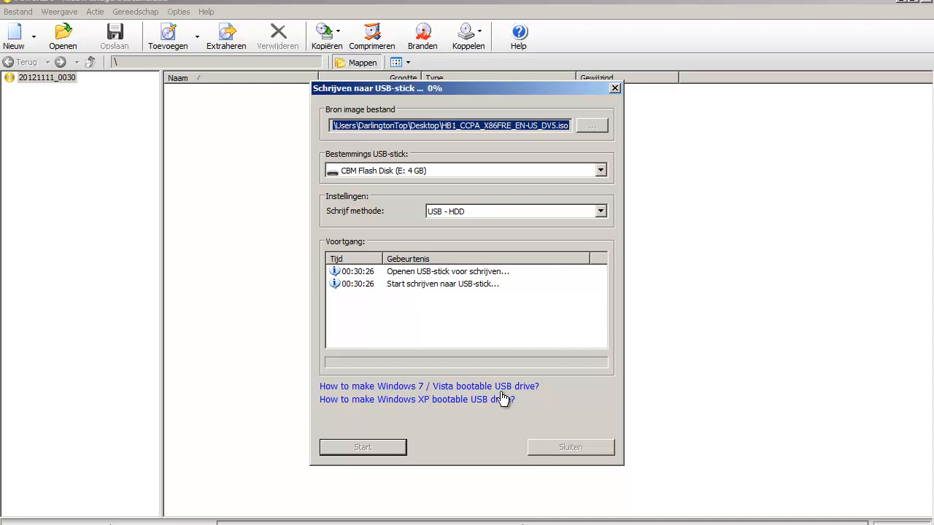
mouse_move(742, 154)
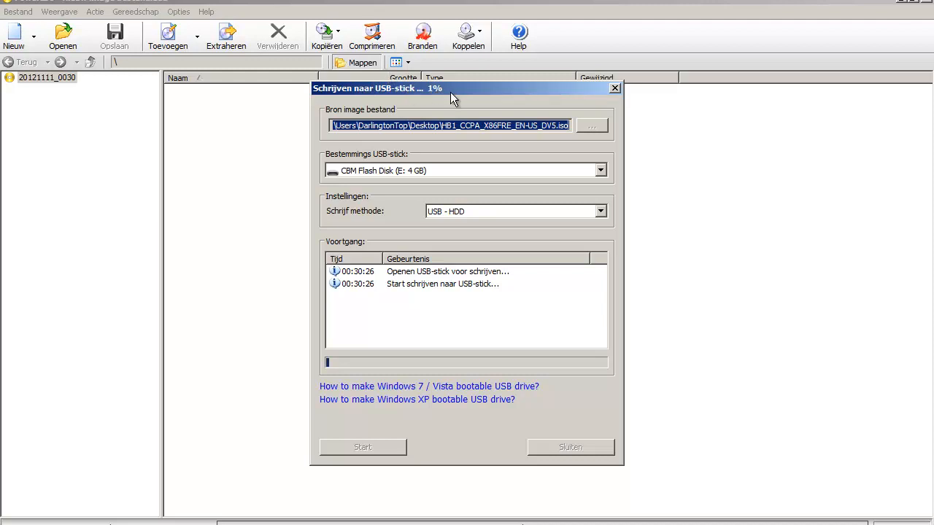
mouse_move(255, 78)
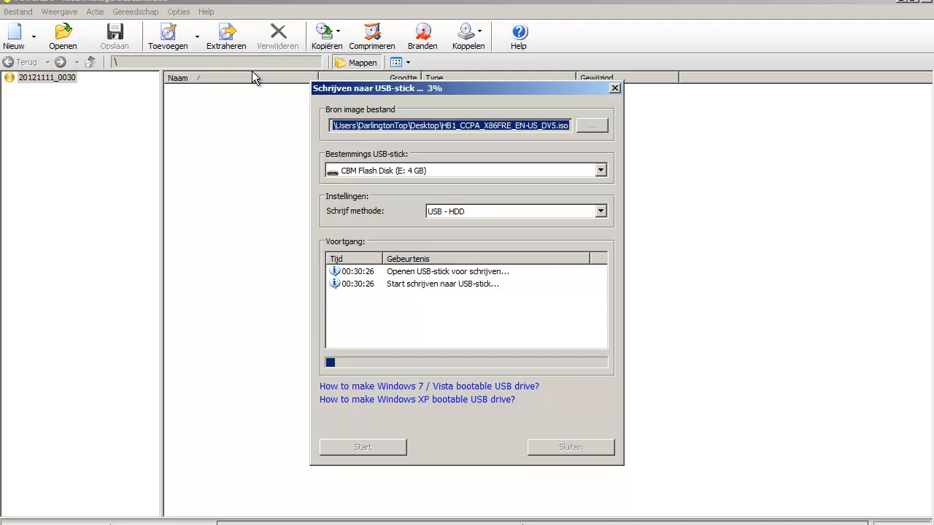
mouse_move(259, 76)
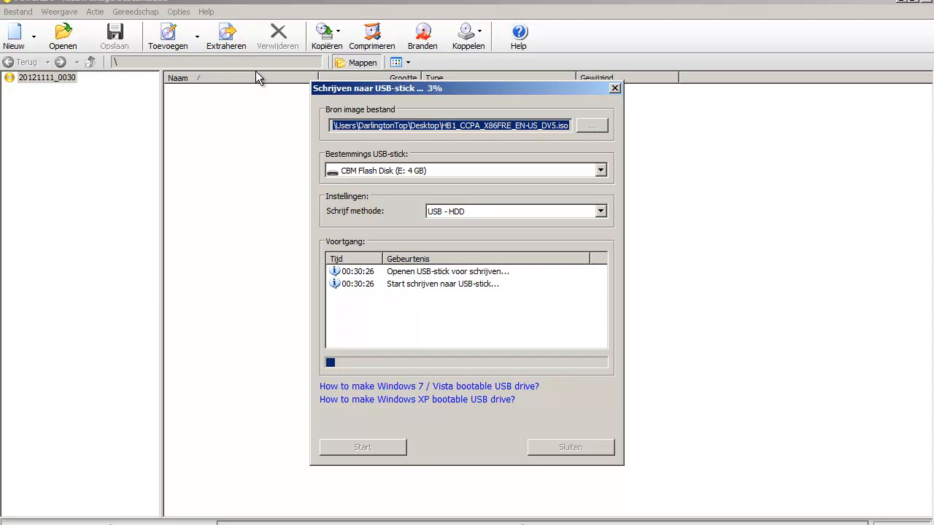
mouse_move(350, 56)
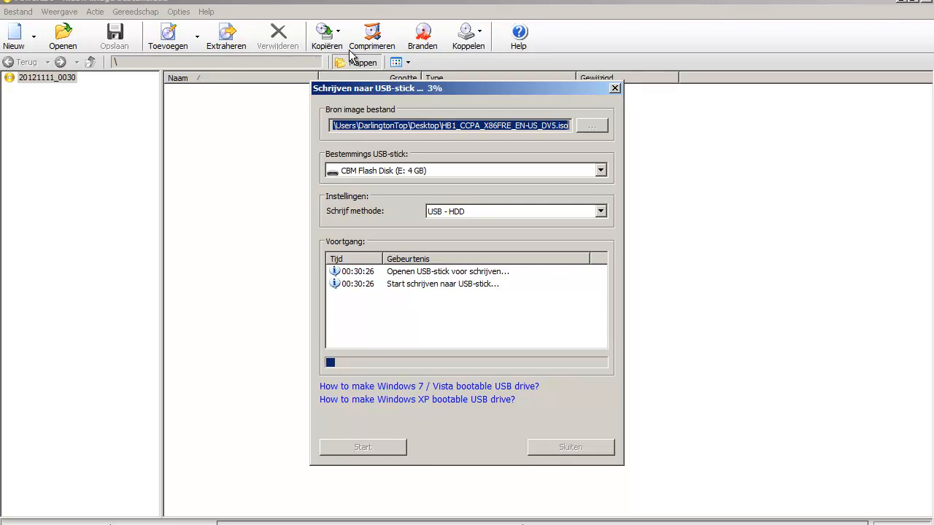